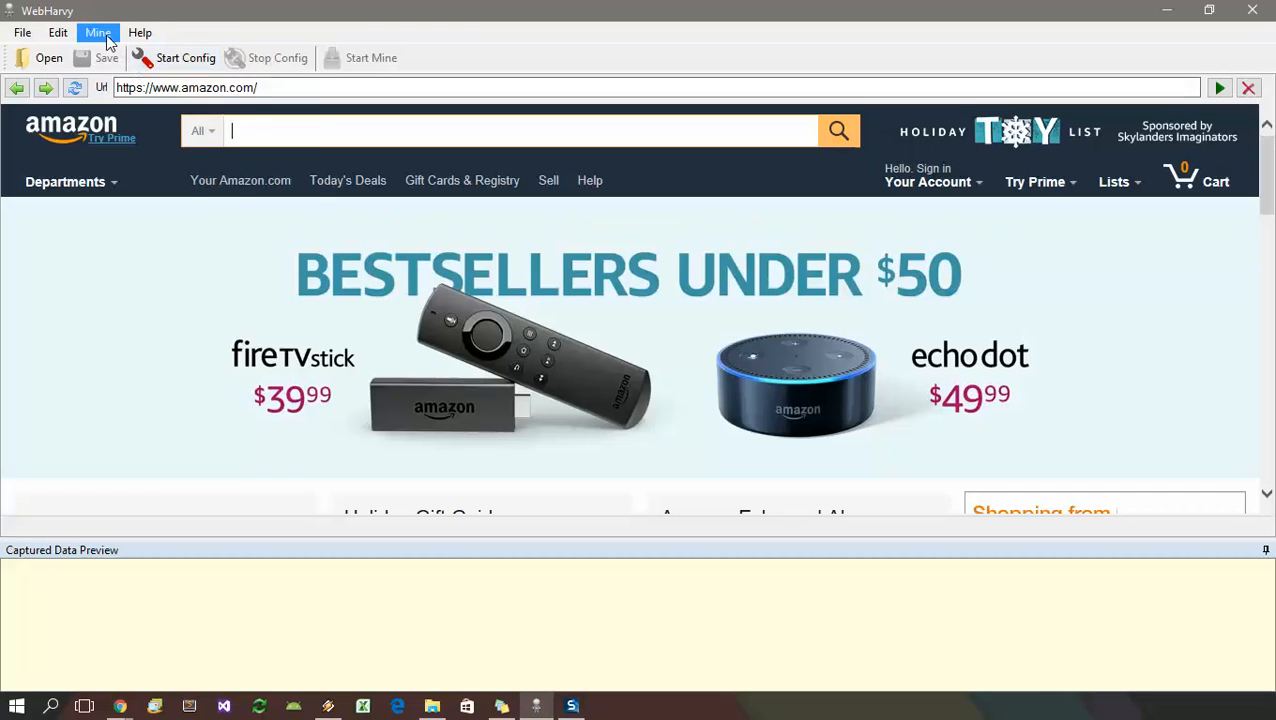
Enter the ASIN list starting with B00TNW5WN6 as keywords to mine via Mine > Input a list of keywords.
left_click(98, 32)
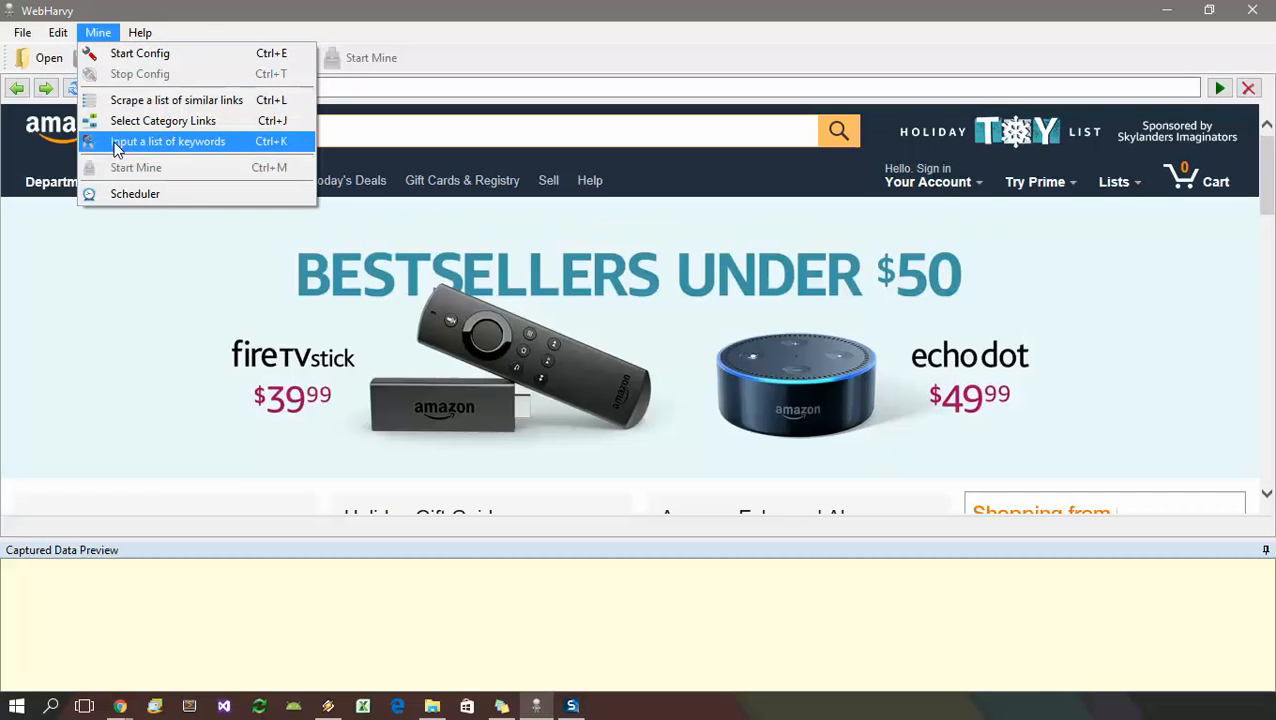
left_click(168, 140)
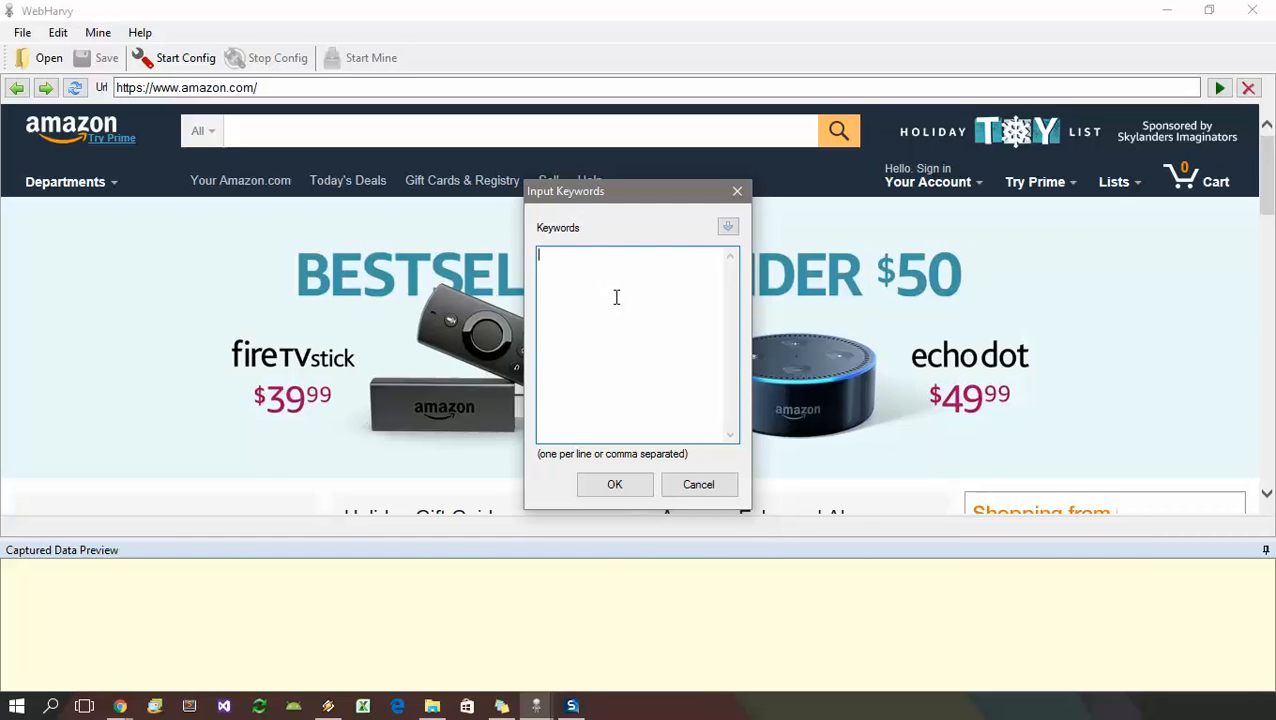
type("B00TNW5WN6")
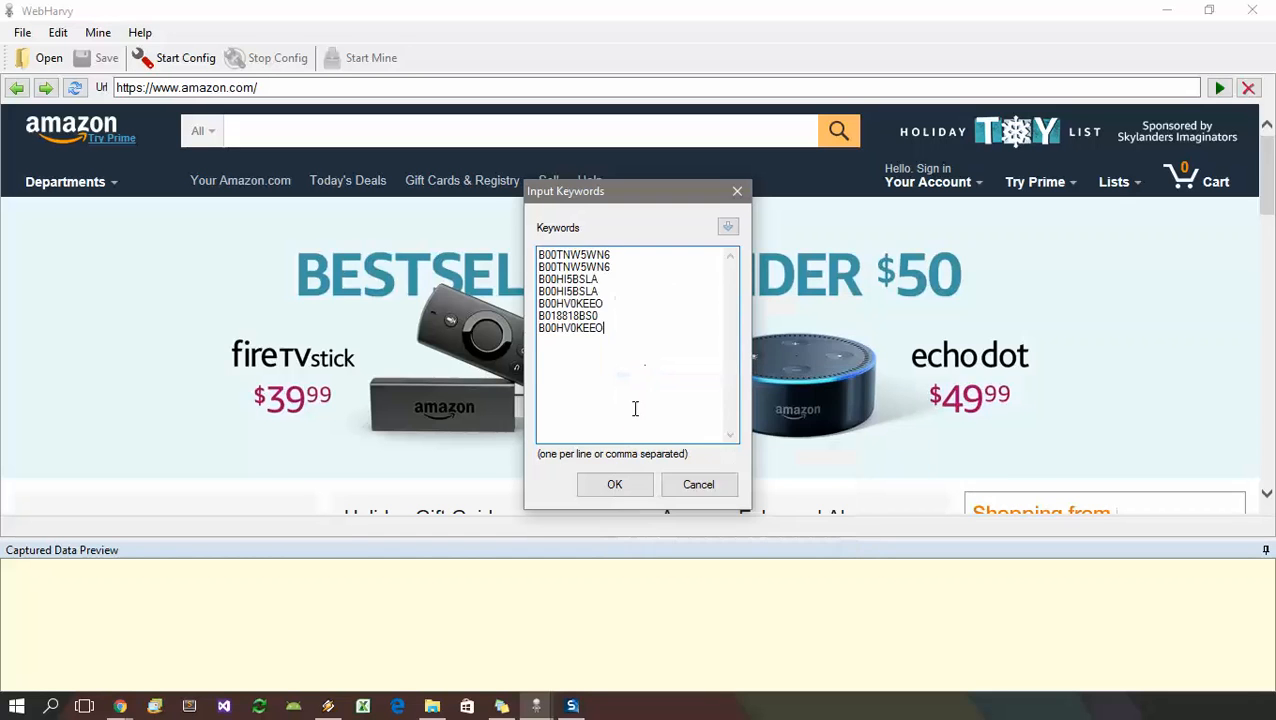
left_click(614, 484)
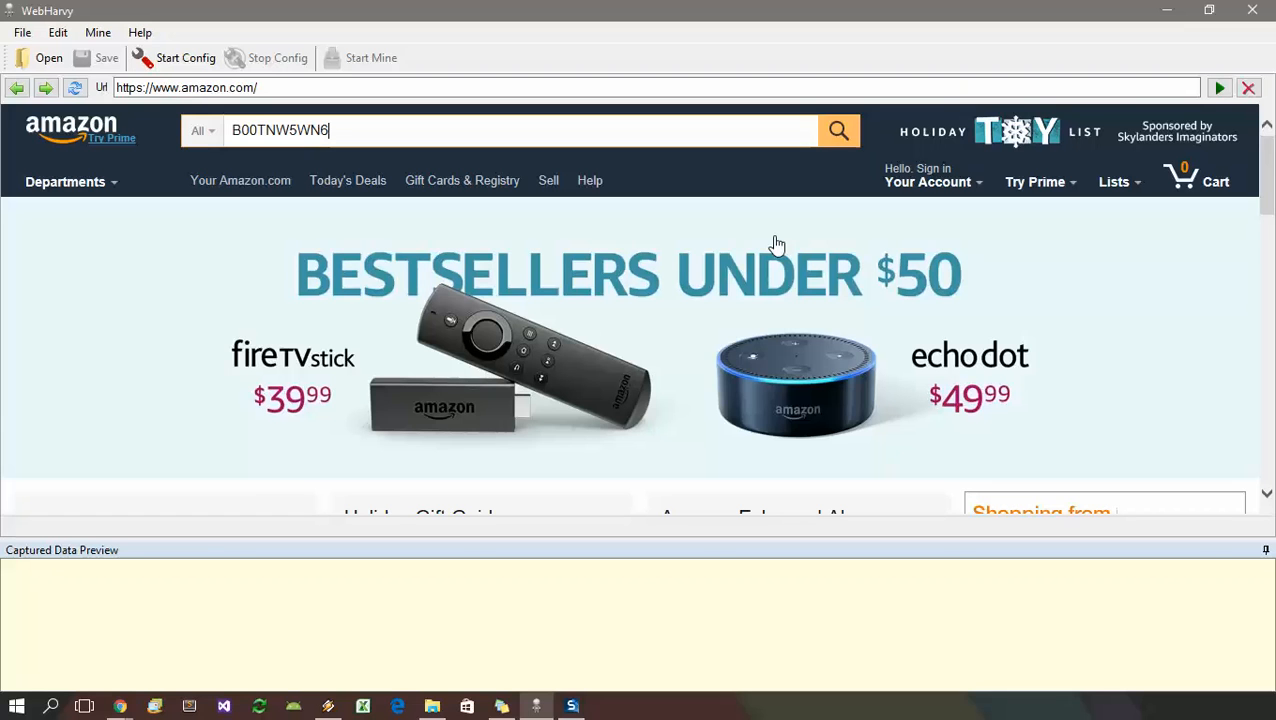
mouse_move(808, 218)
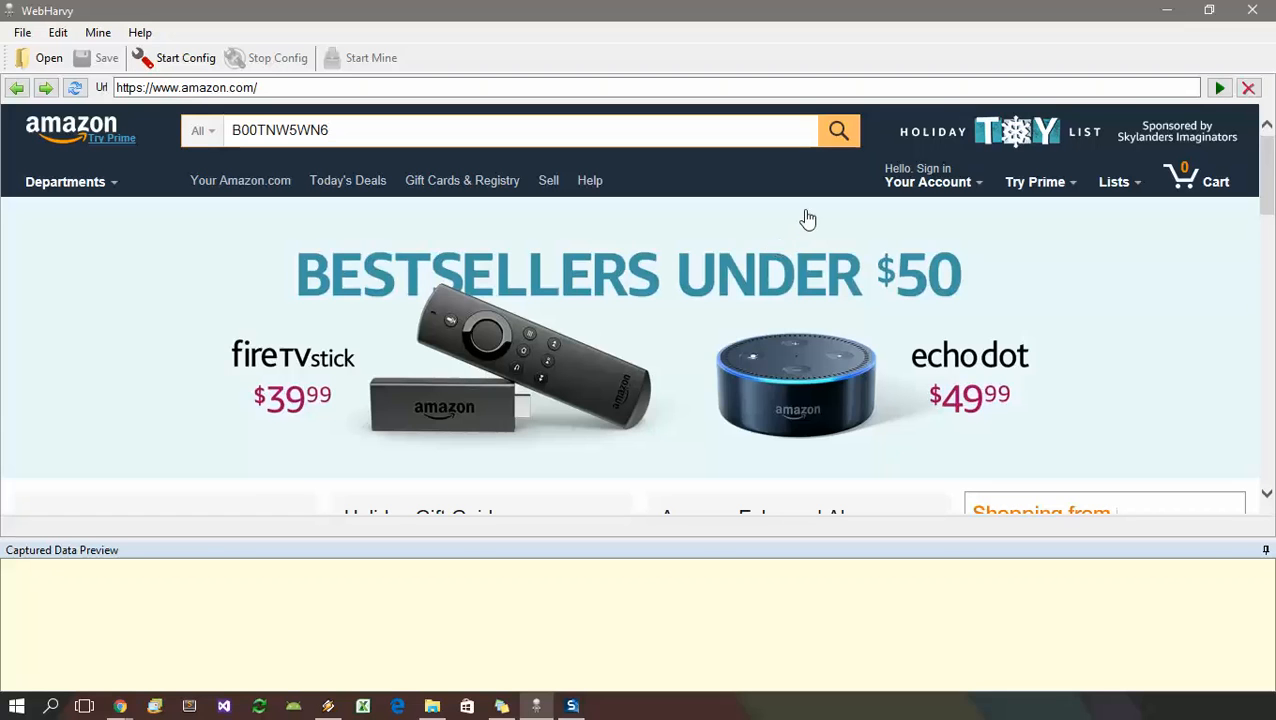
Run Amazon's search for ASIN B00TNW5WN6 and begin configuration recording.
left_click(838, 130)
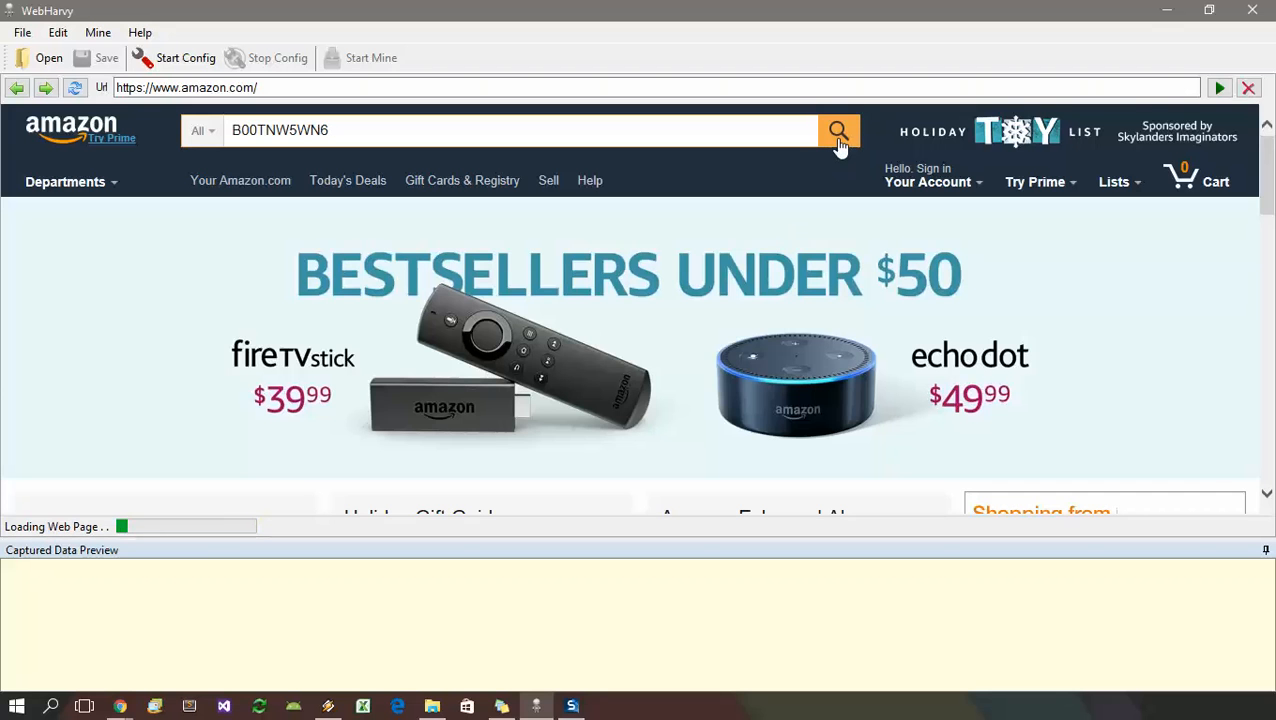
left_click(838, 130)
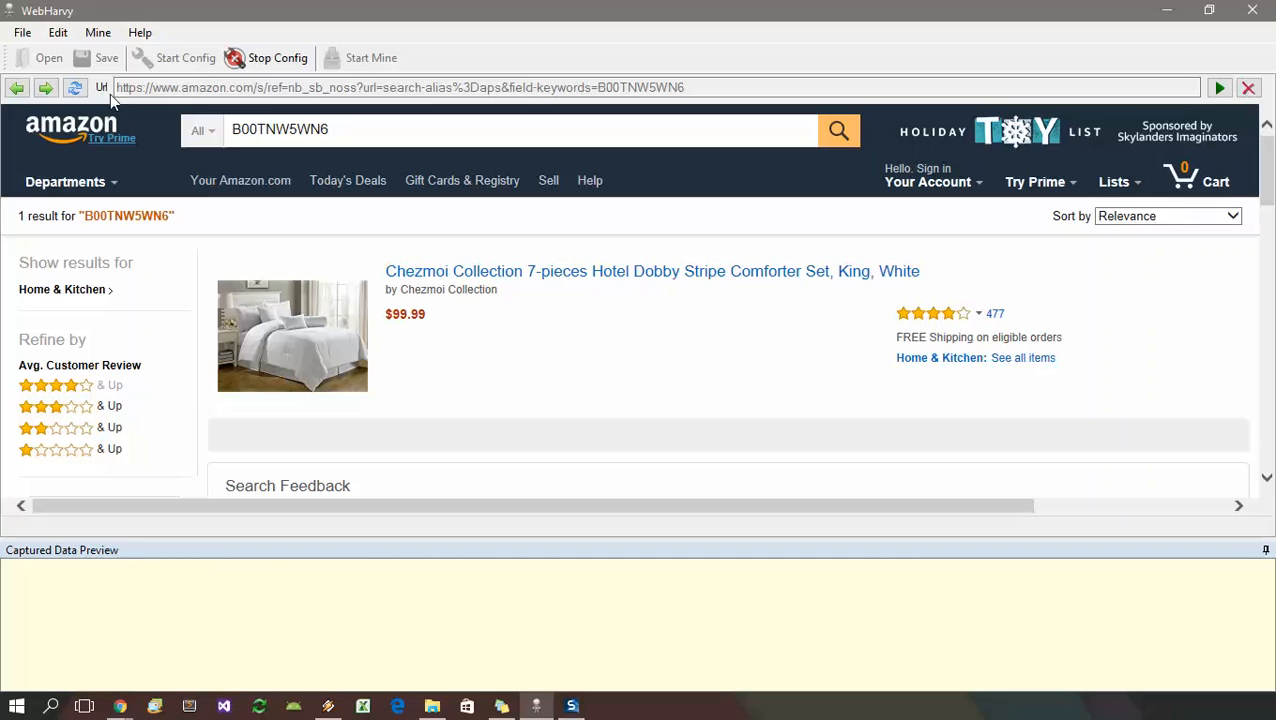
left_click(56, 32)
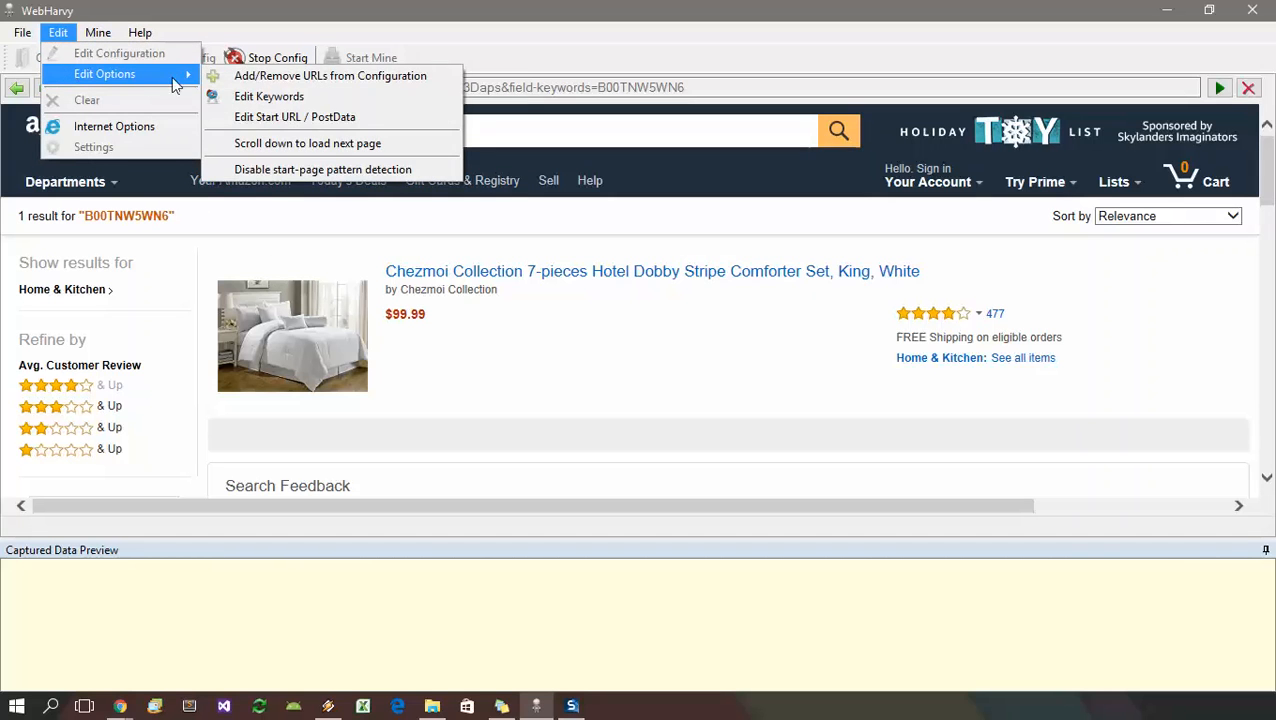
mouse_move(324, 168)
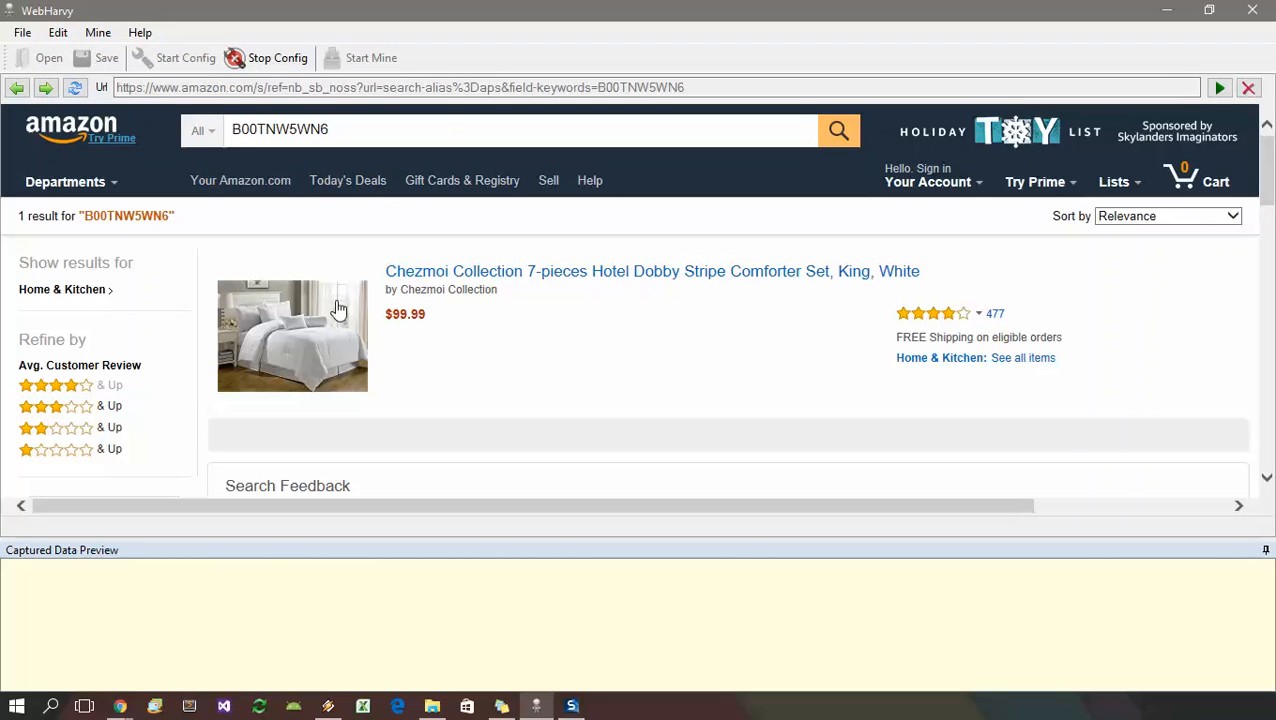
mouse_move(360, 436)
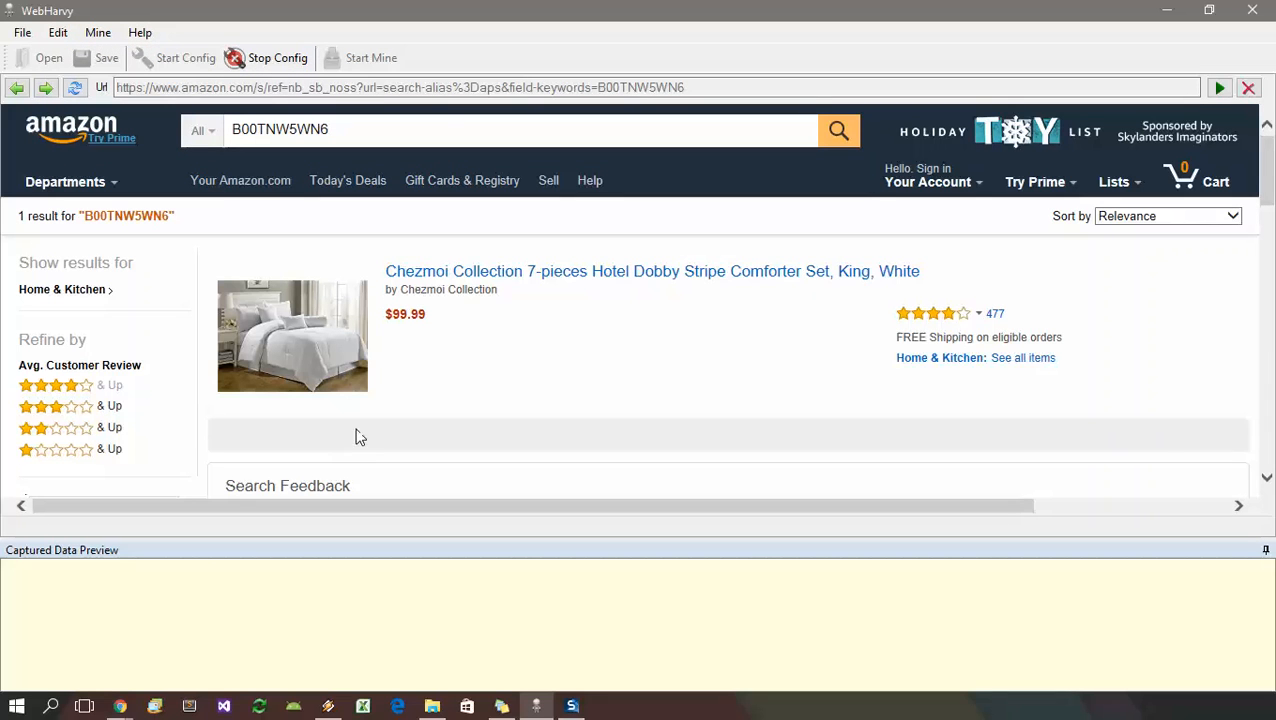
mouse_move(412, 420)
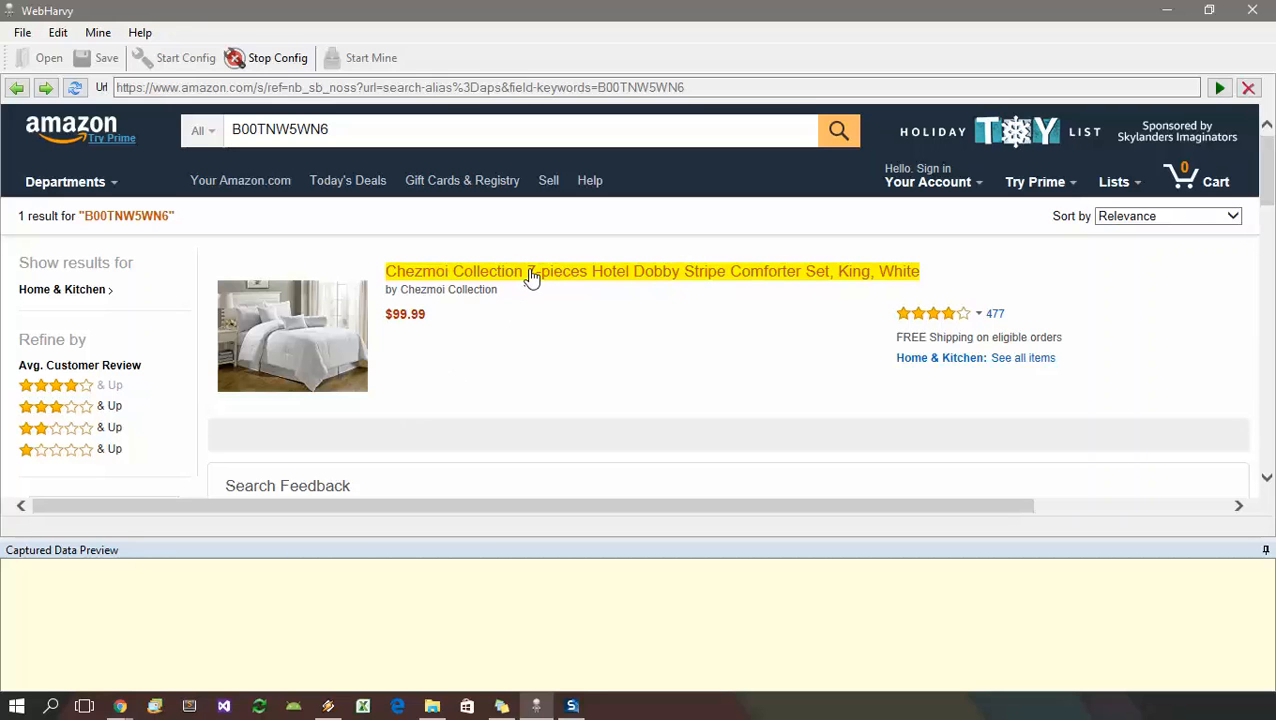
Capture the product title's text as a field named Product Name.
left_click(532, 272)
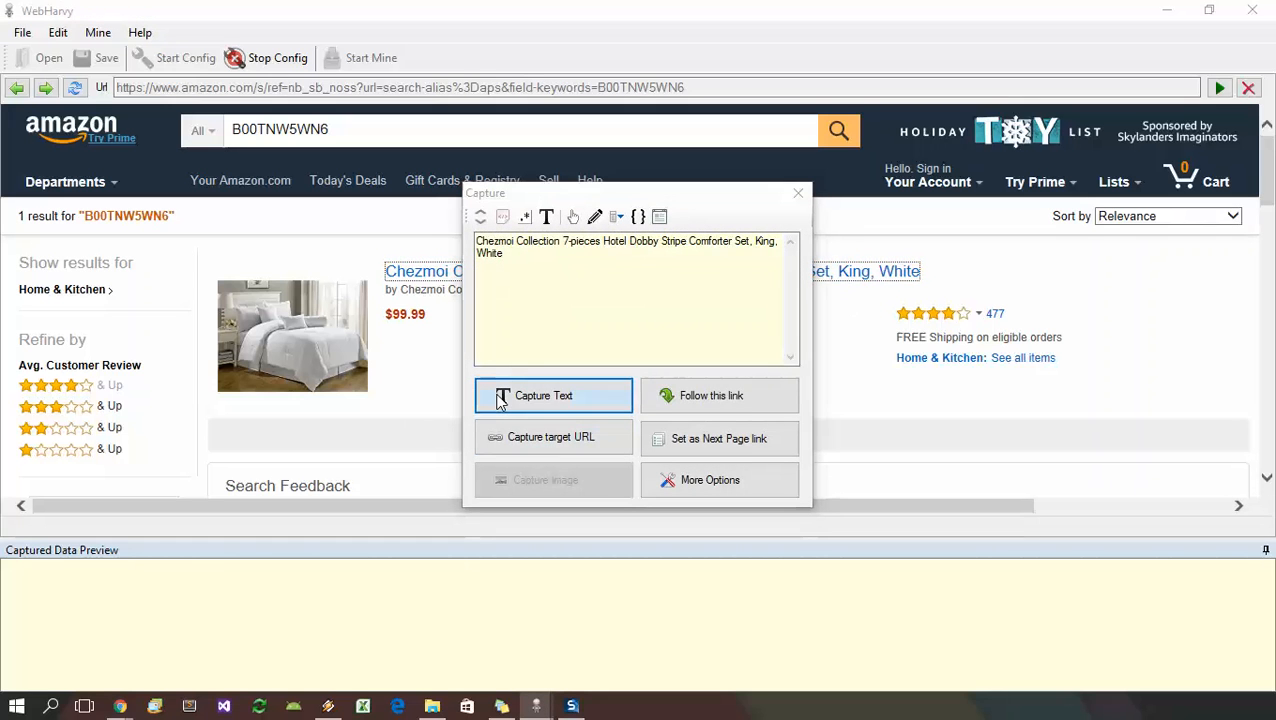
left_click(552, 396)
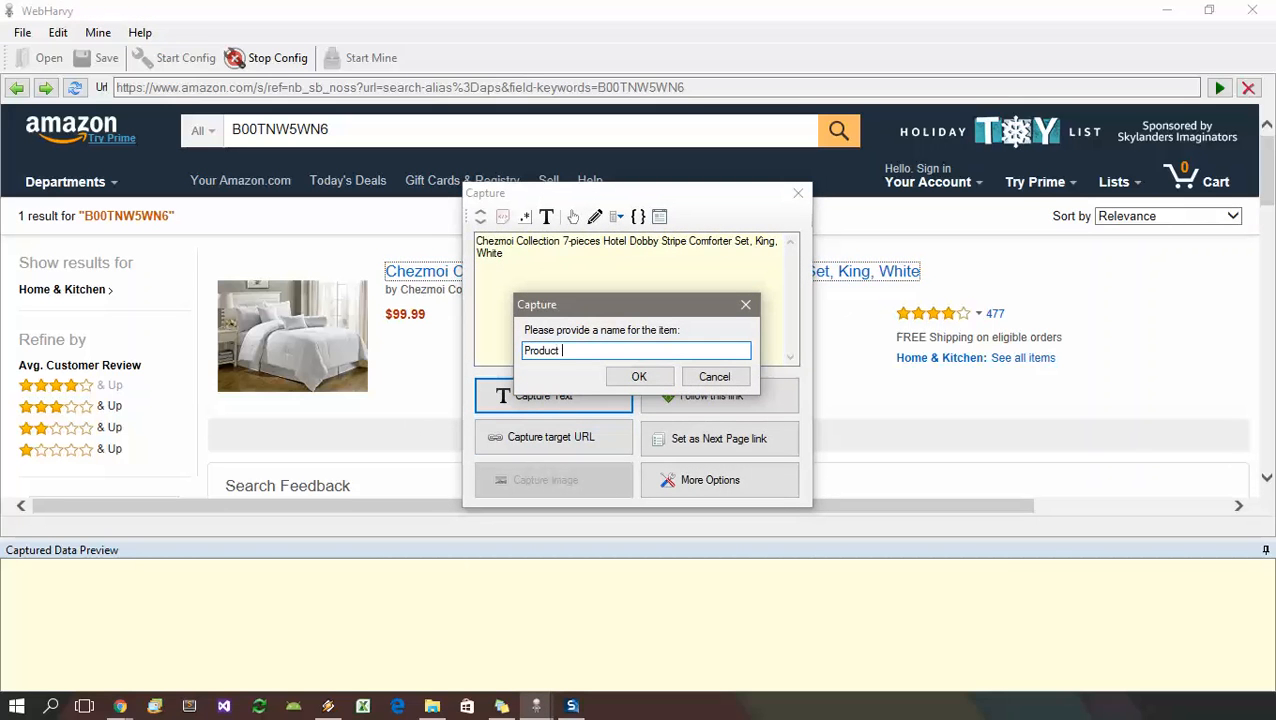
type("Name")
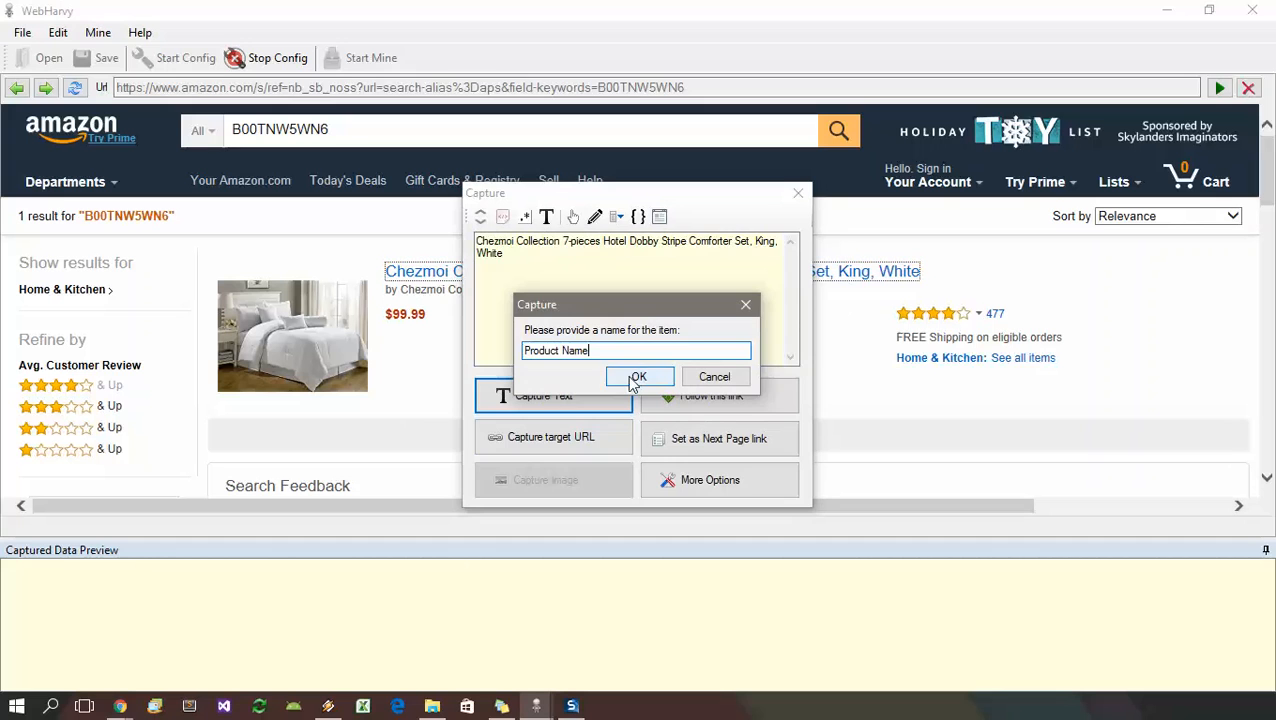
left_click(638, 376)
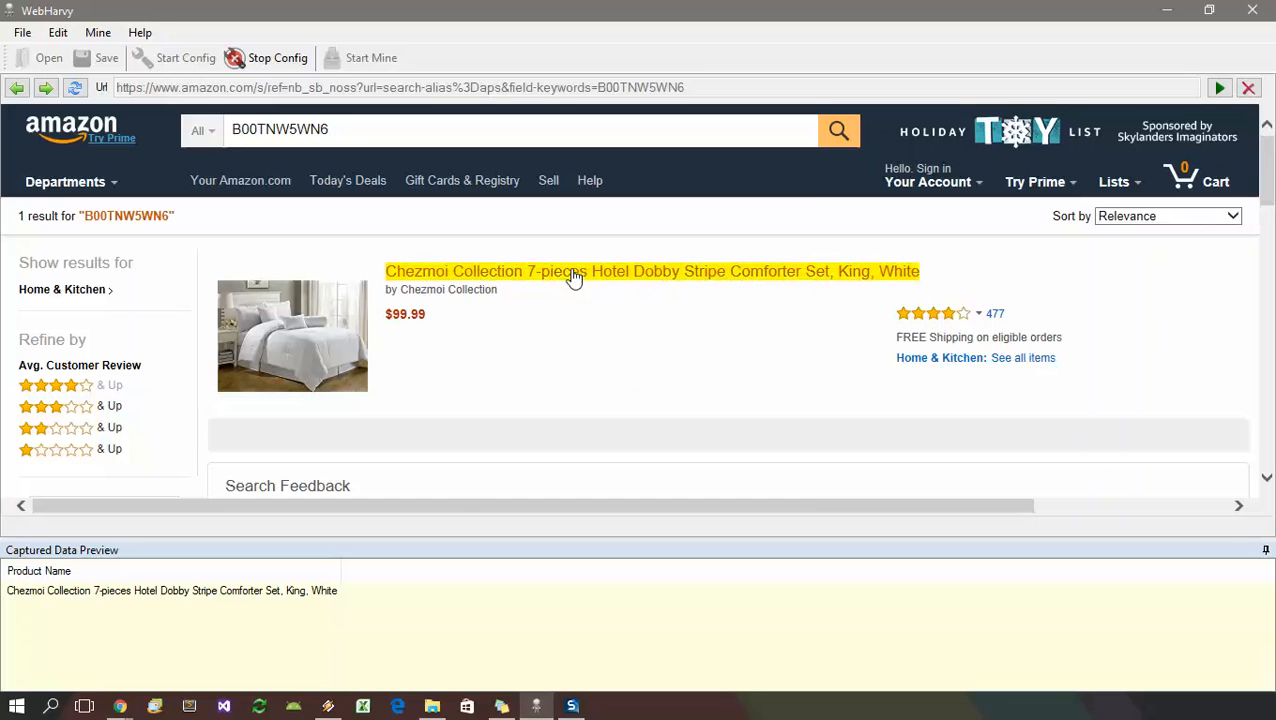
Follow the product title link to its detail page and scroll to the price.
left_click(576, 272)
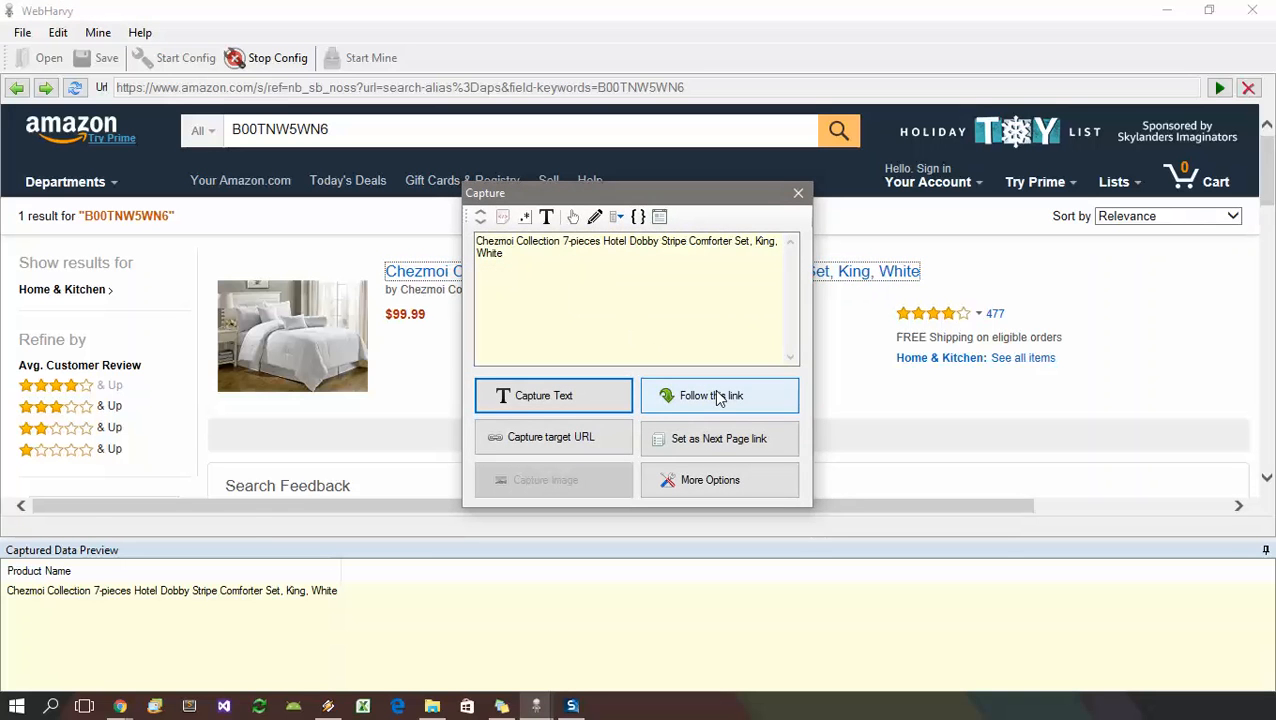
left_click(720, 396)
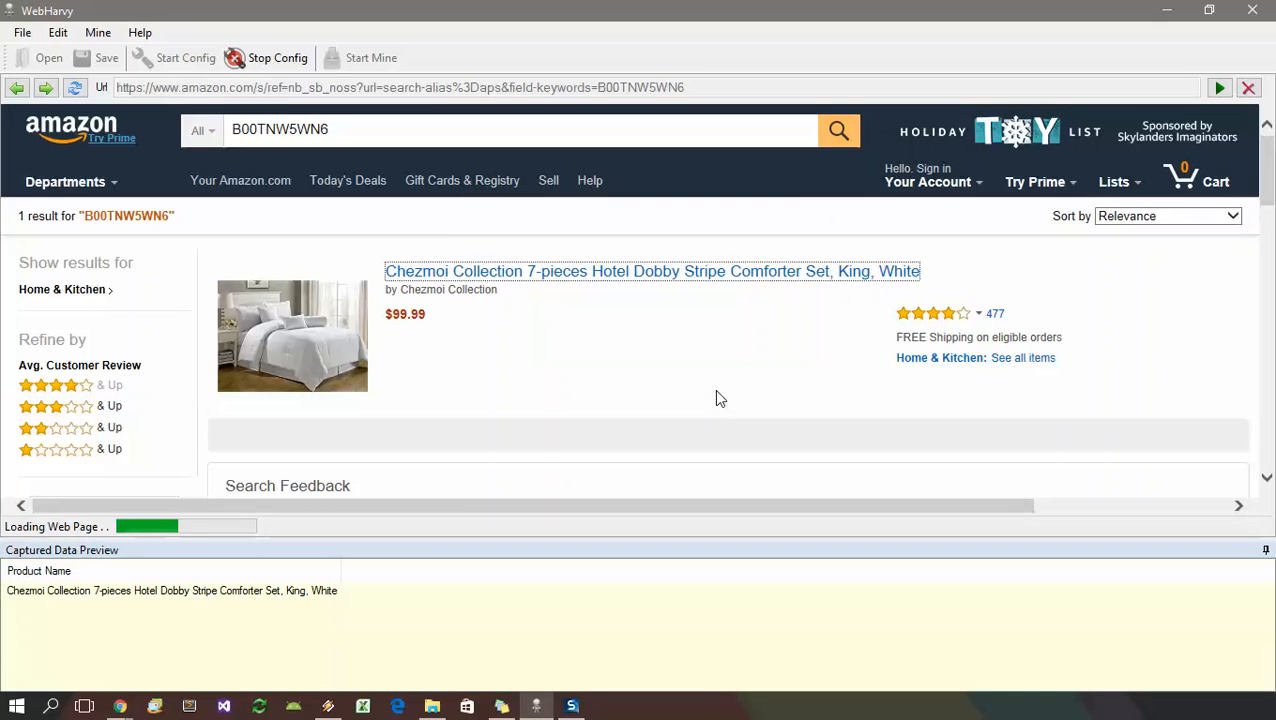
left_click(652, 272)
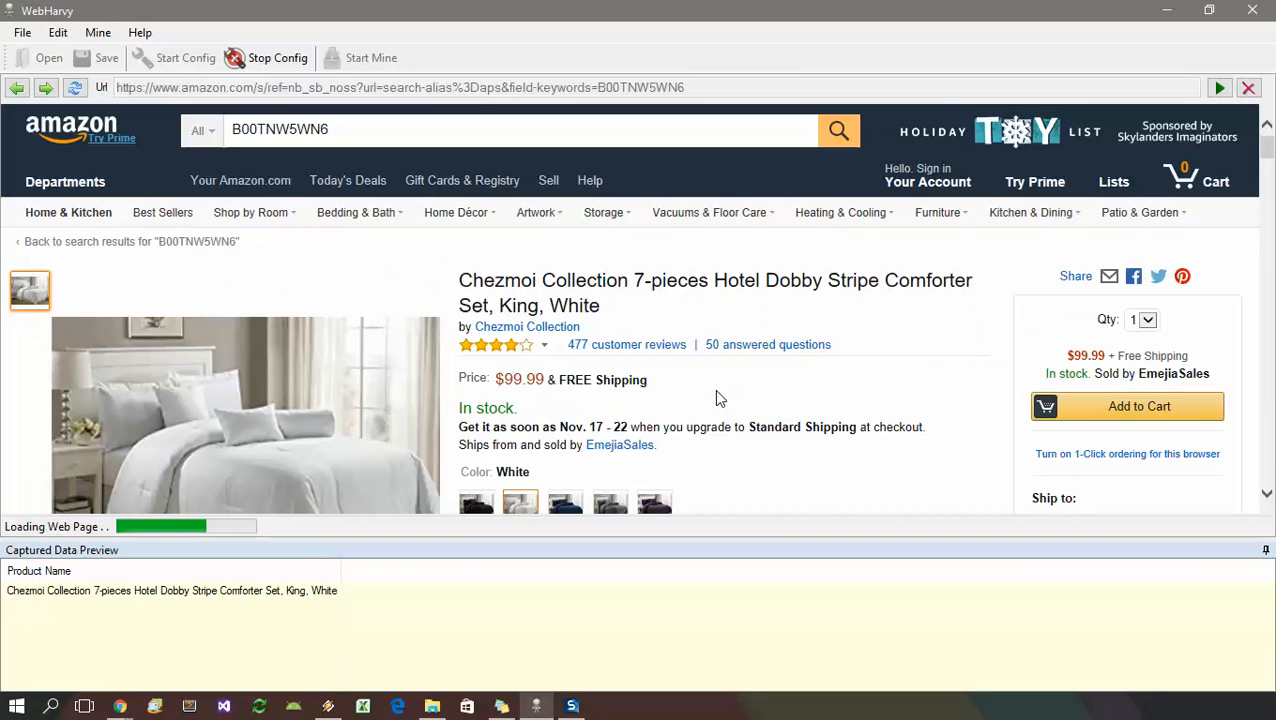
scroll("down", 3)
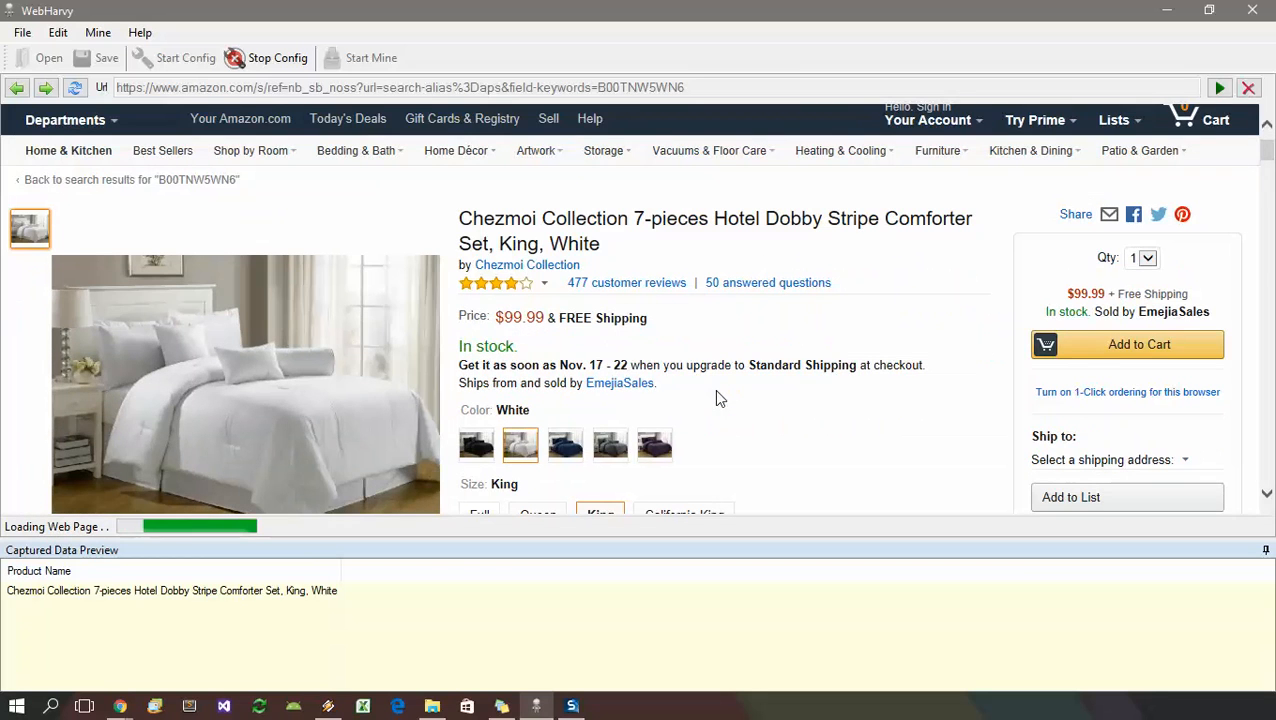
scroll("down", 3)
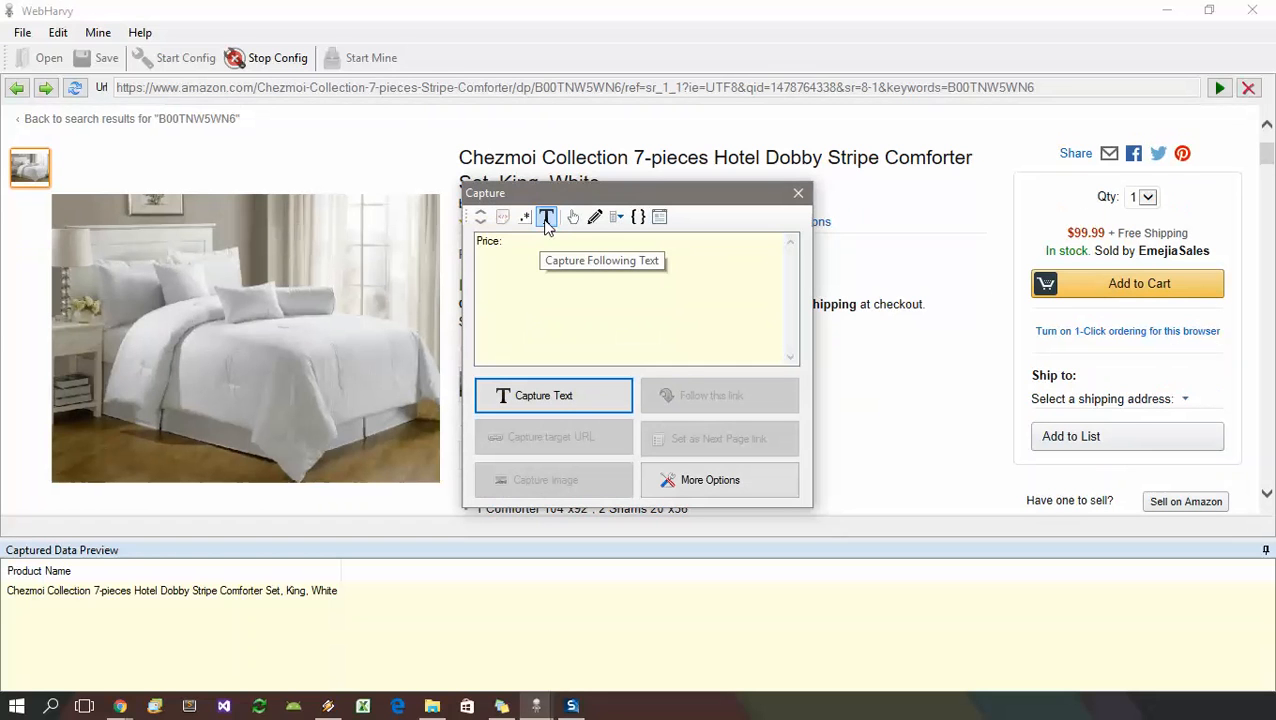
Capture the $99.99 price amount as a field named Price.
left_click(552, 396)
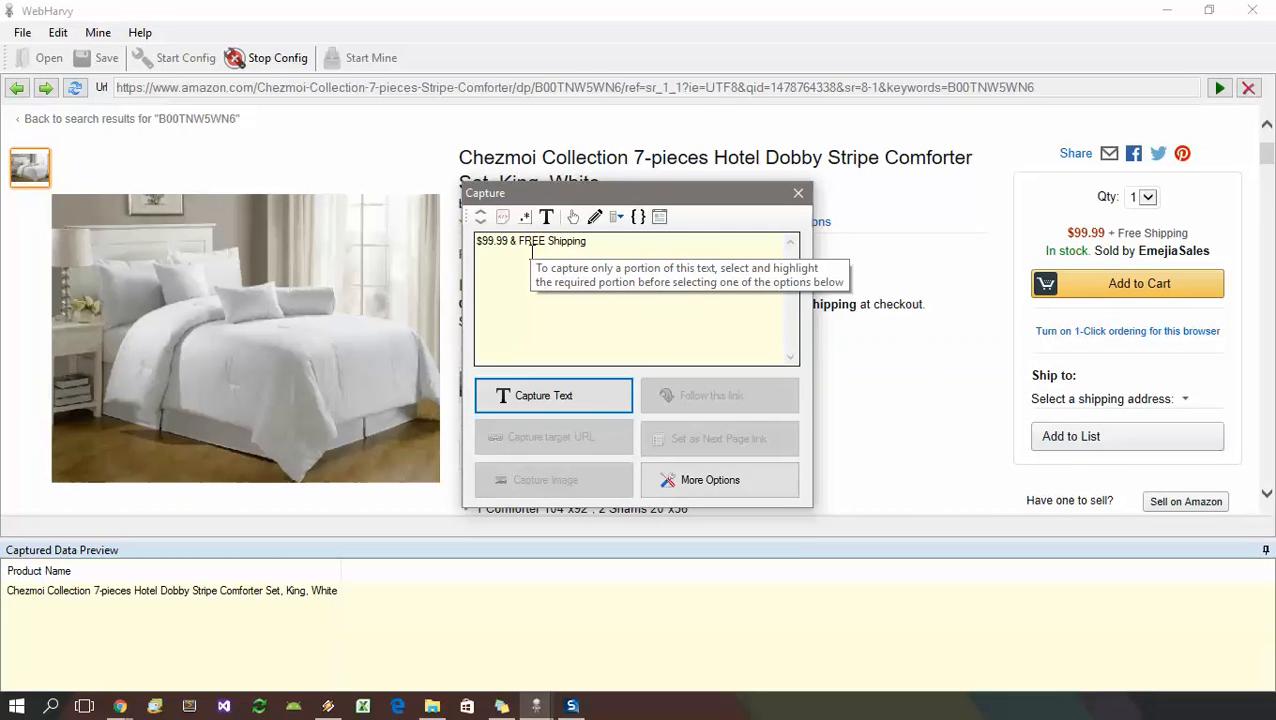
left_click(508, 240)
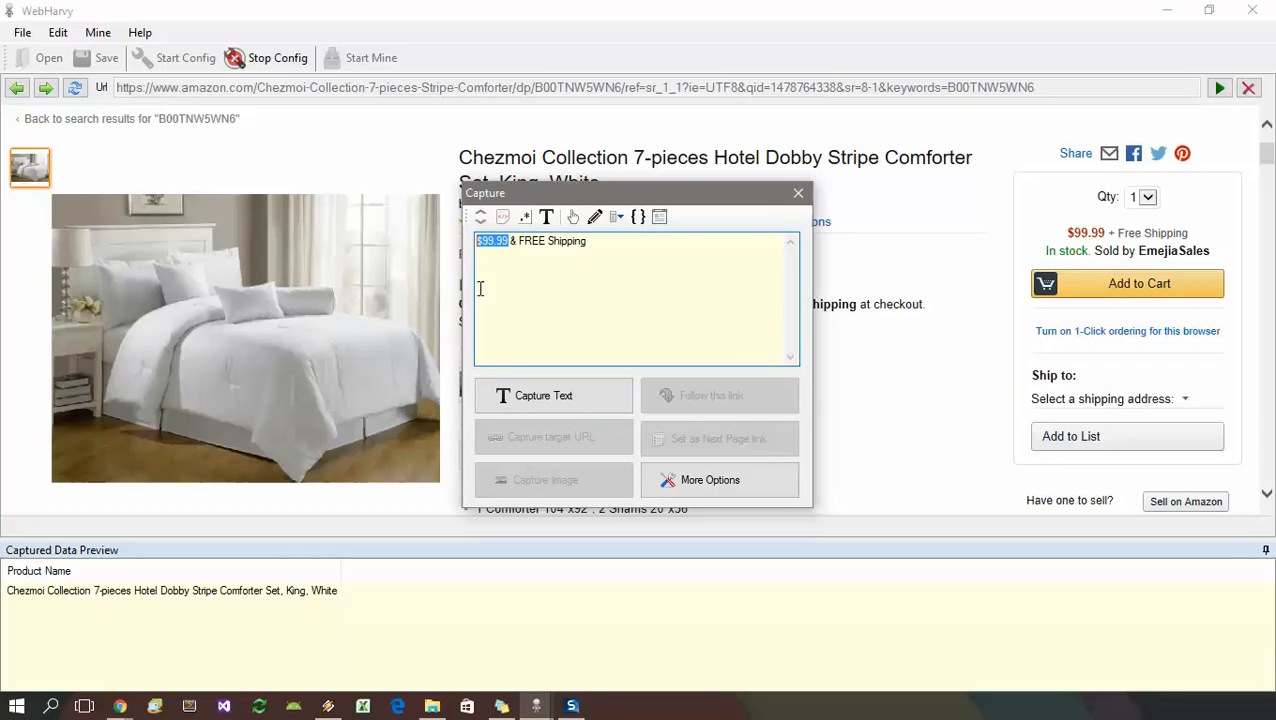
left_click(552, 396)
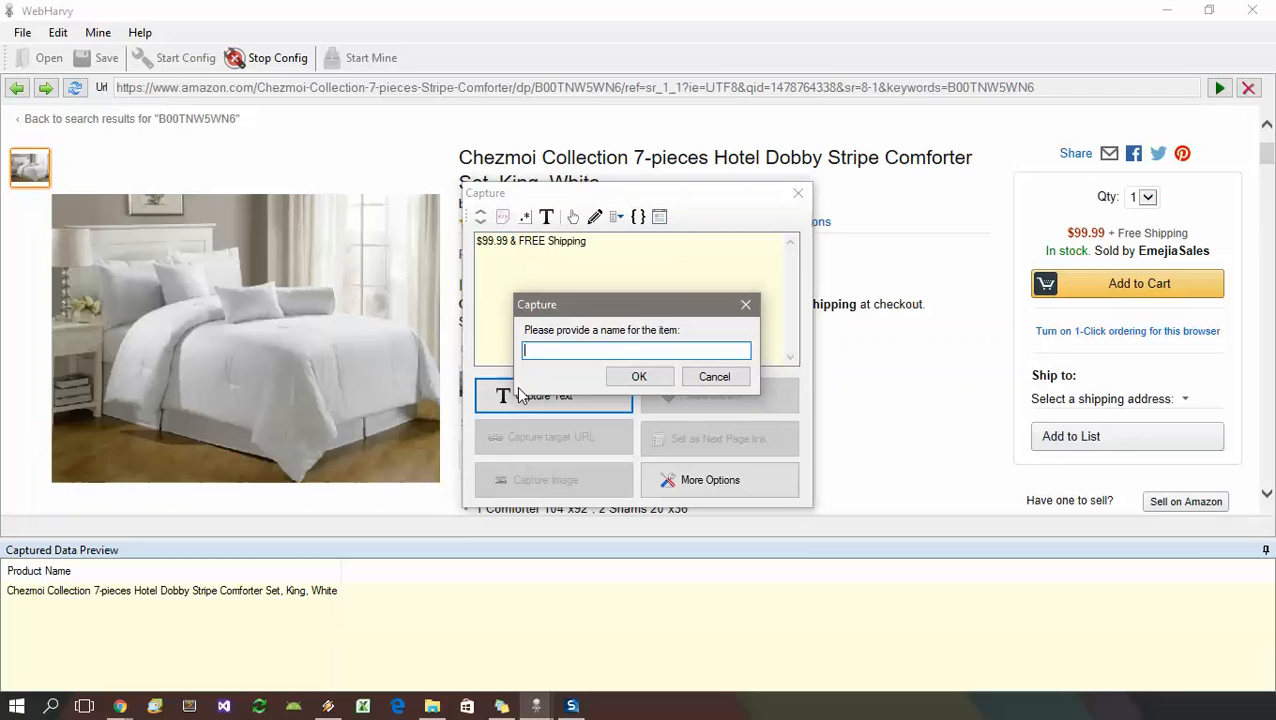
type("Price")
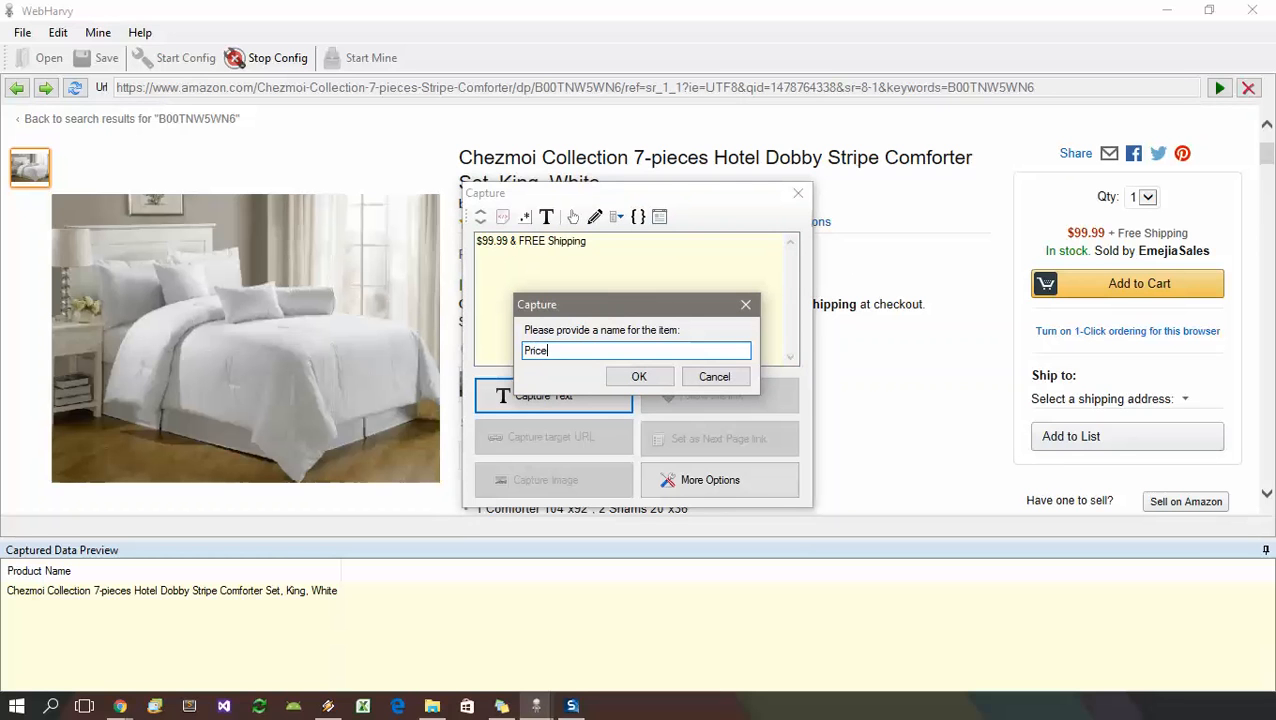
left_click(640, 376)
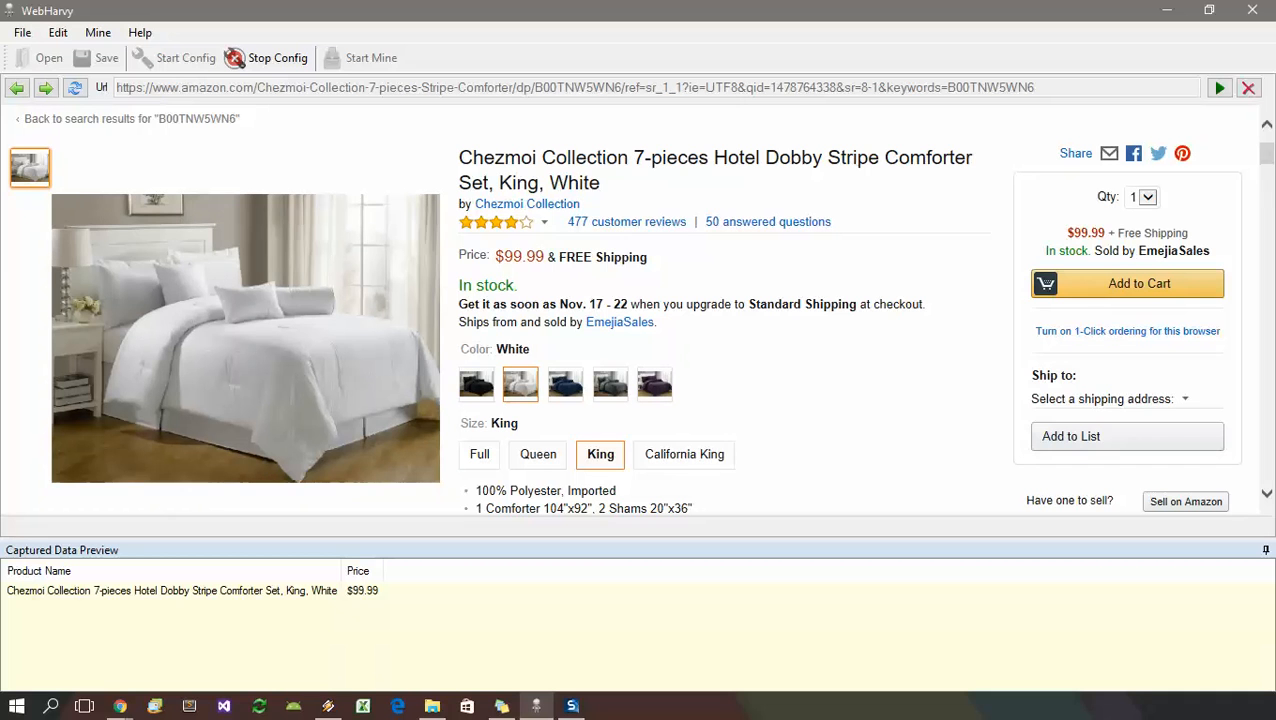
Move down the product page to the product dimensions row for capturing.
left_click(538, 454)
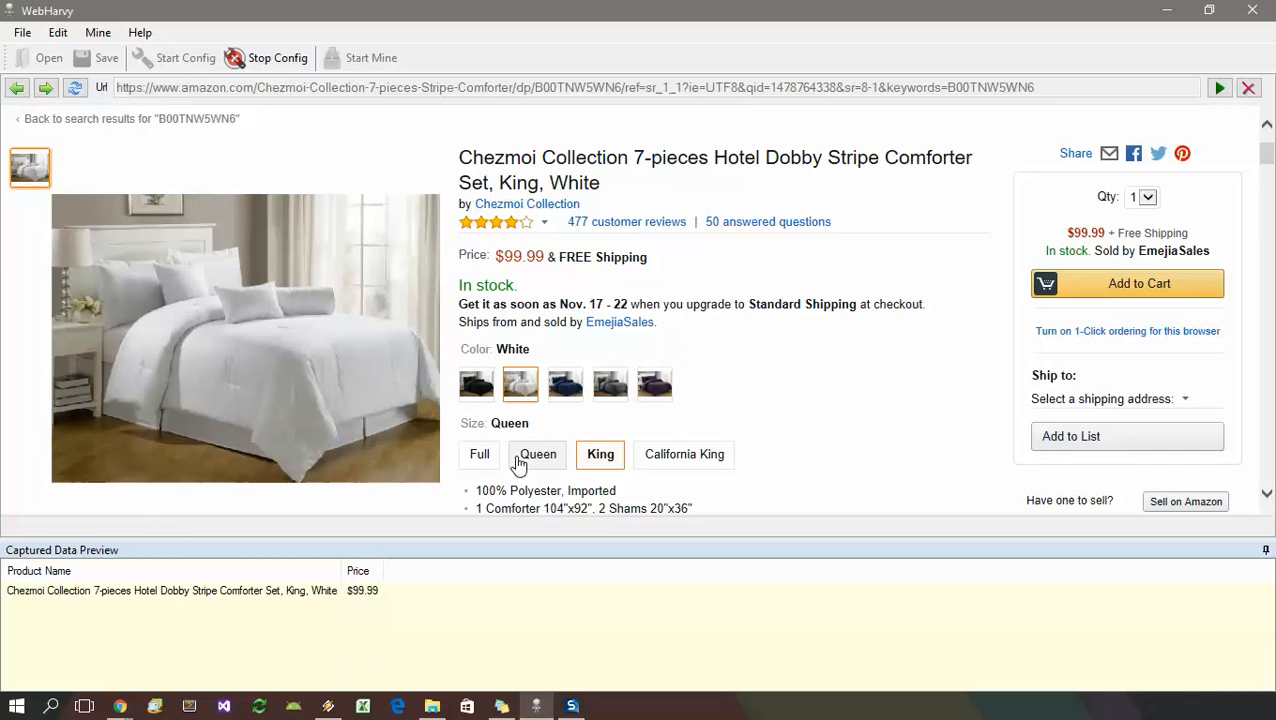
scroll("down", 3)
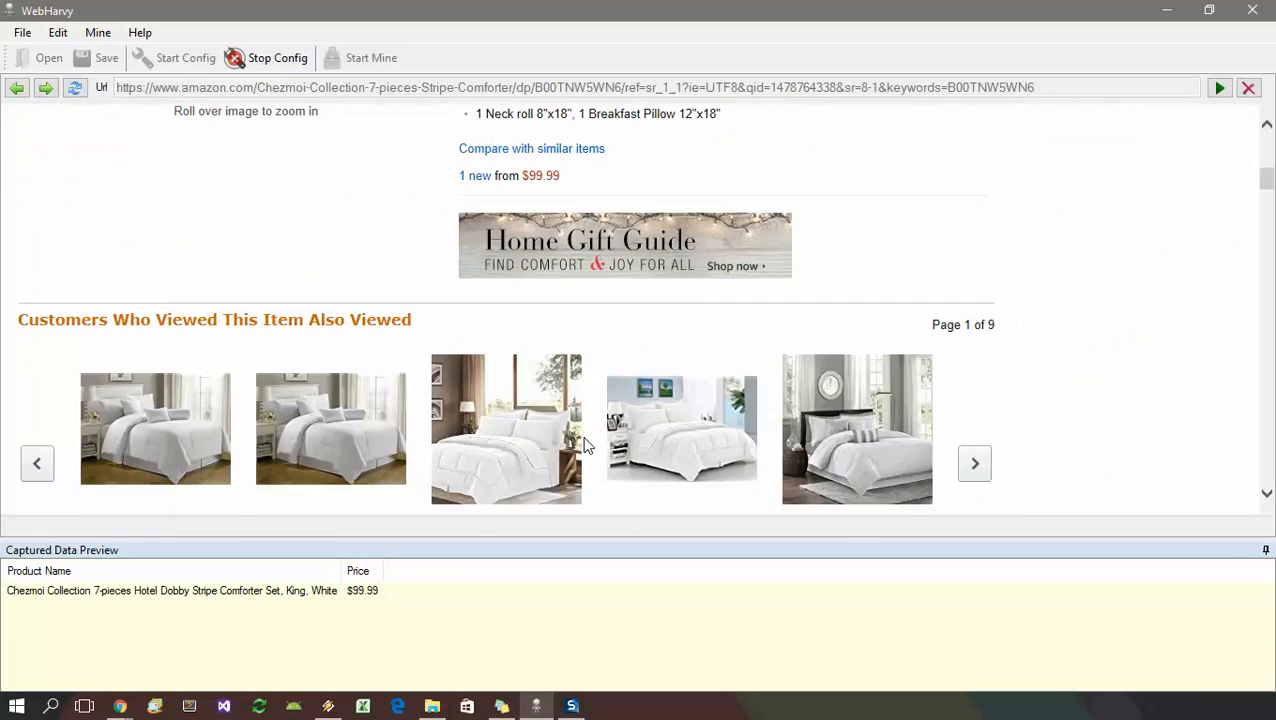
scroll("down", 3)
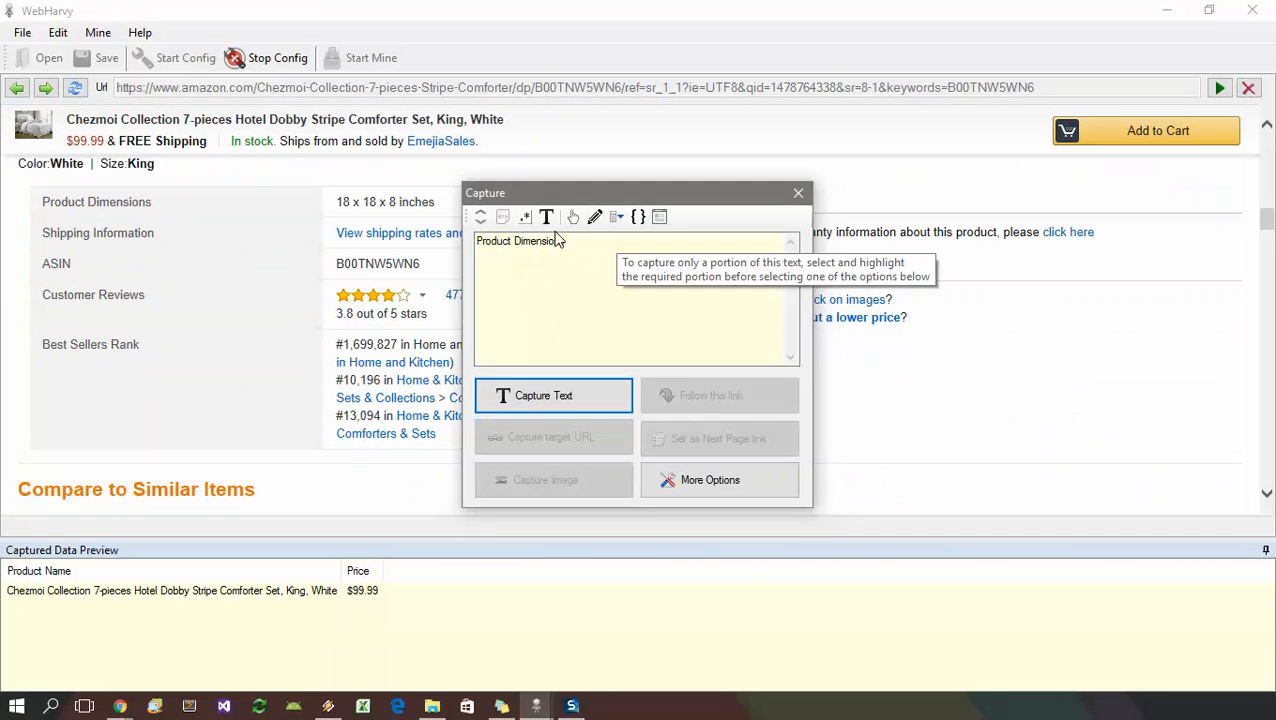
Capture the product dimensions value as a Dimensions column.
left_click(552, 396)
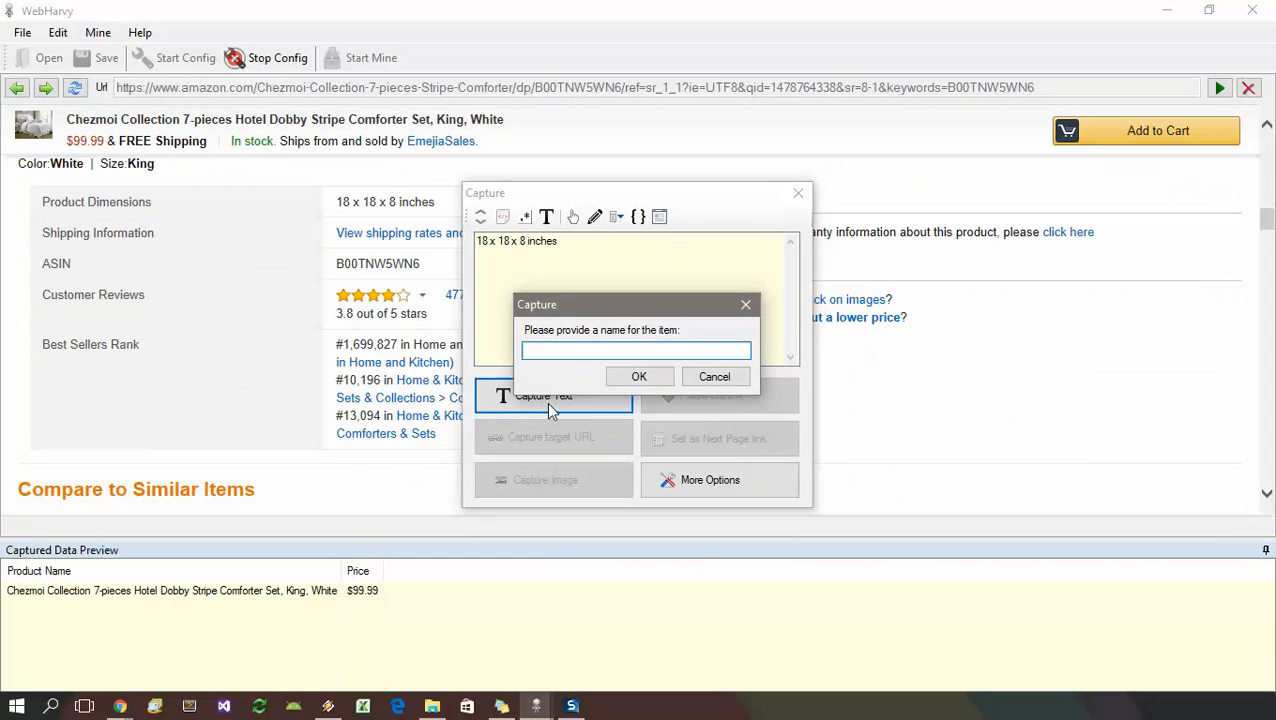
type("Dimensions")
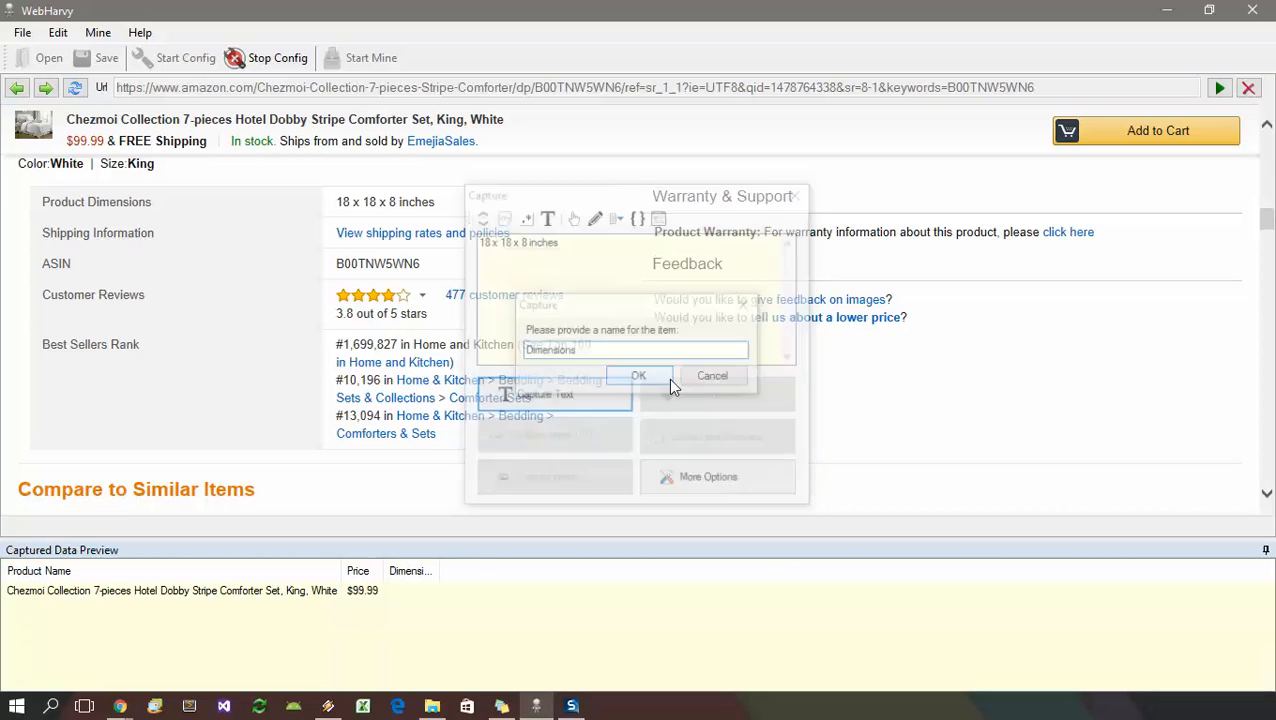
left_click(638, 376)
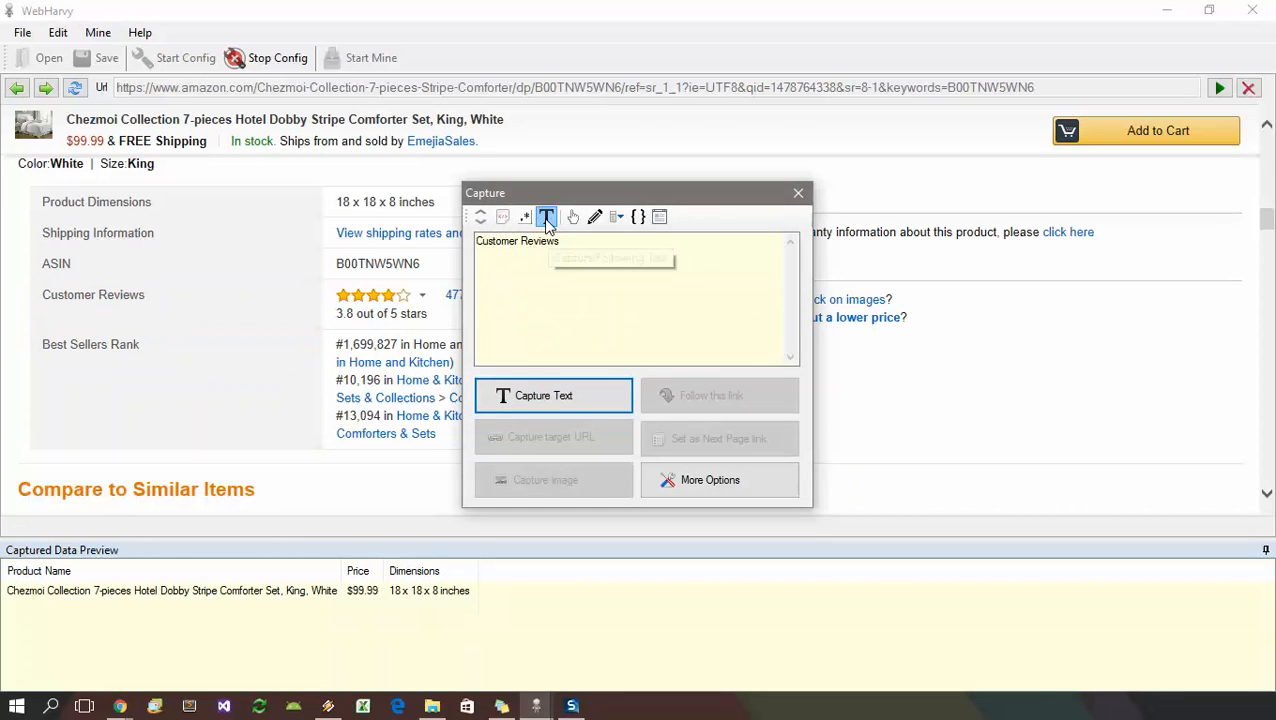
Capture the 3.8 star rating and the 477 review count as Reviews from the Customer Reviews block.
left_click(546, 216)
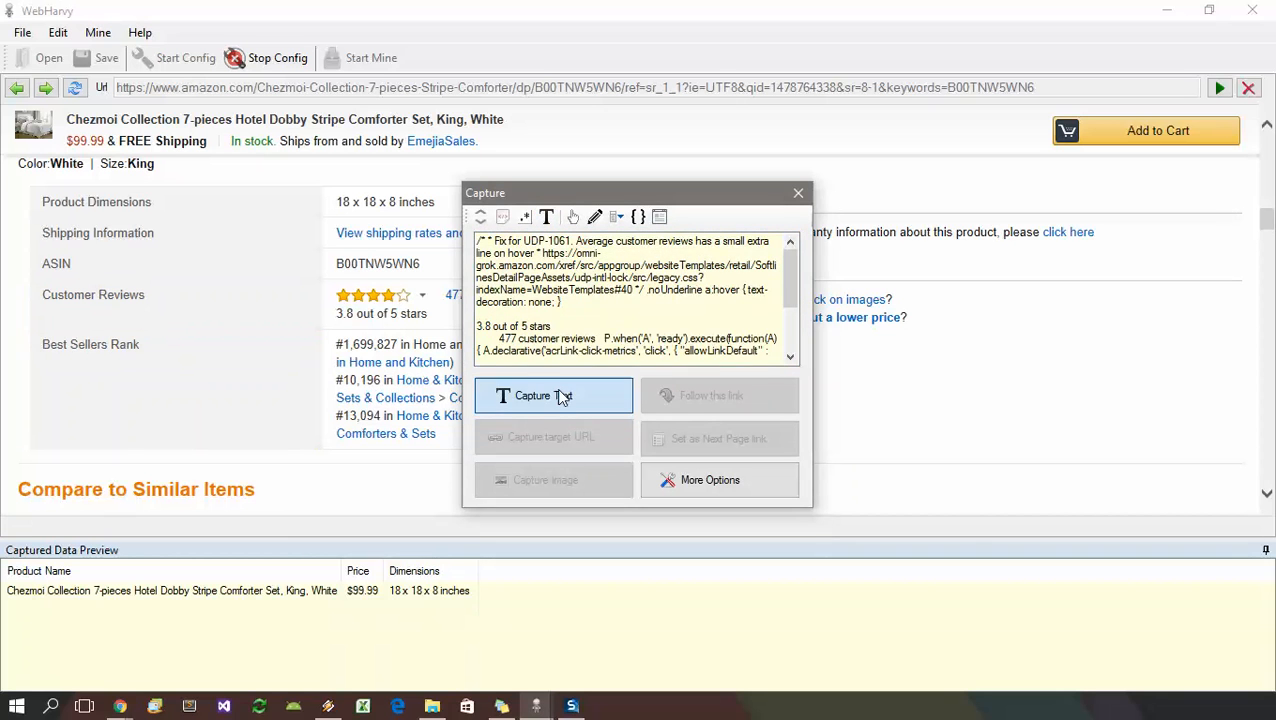
left_click(552, 396)
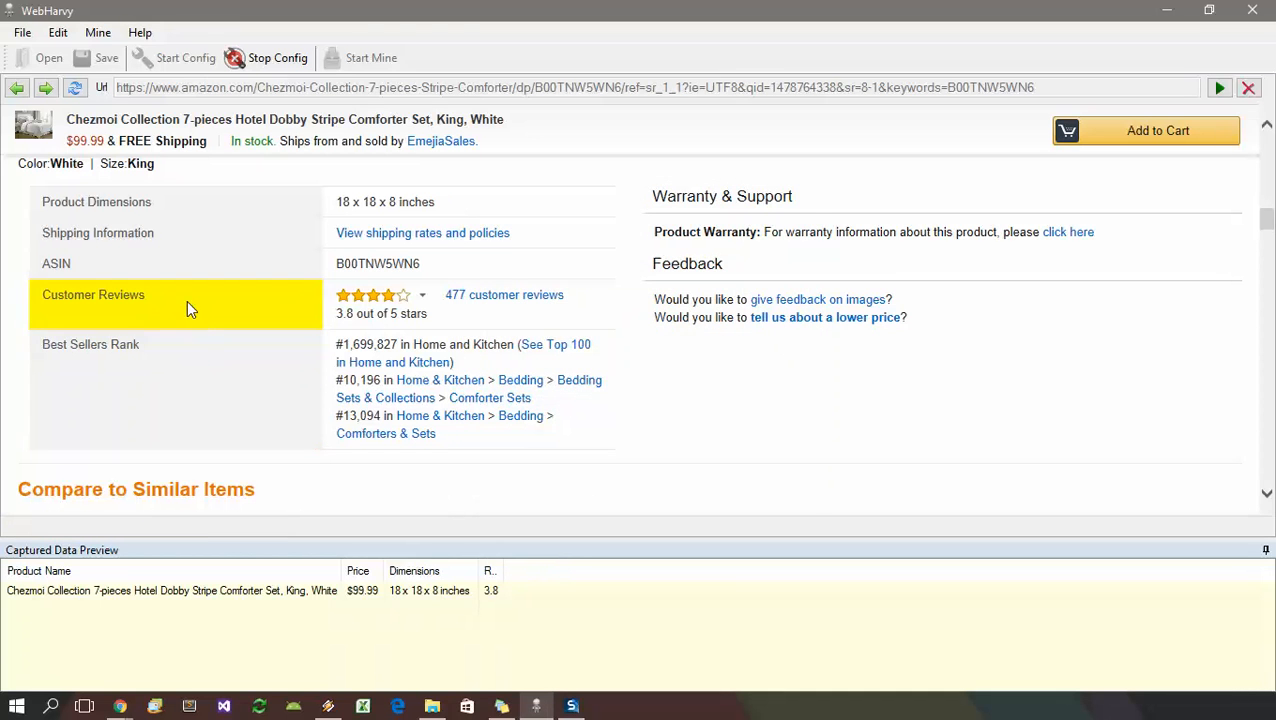
left_click(176, 294)
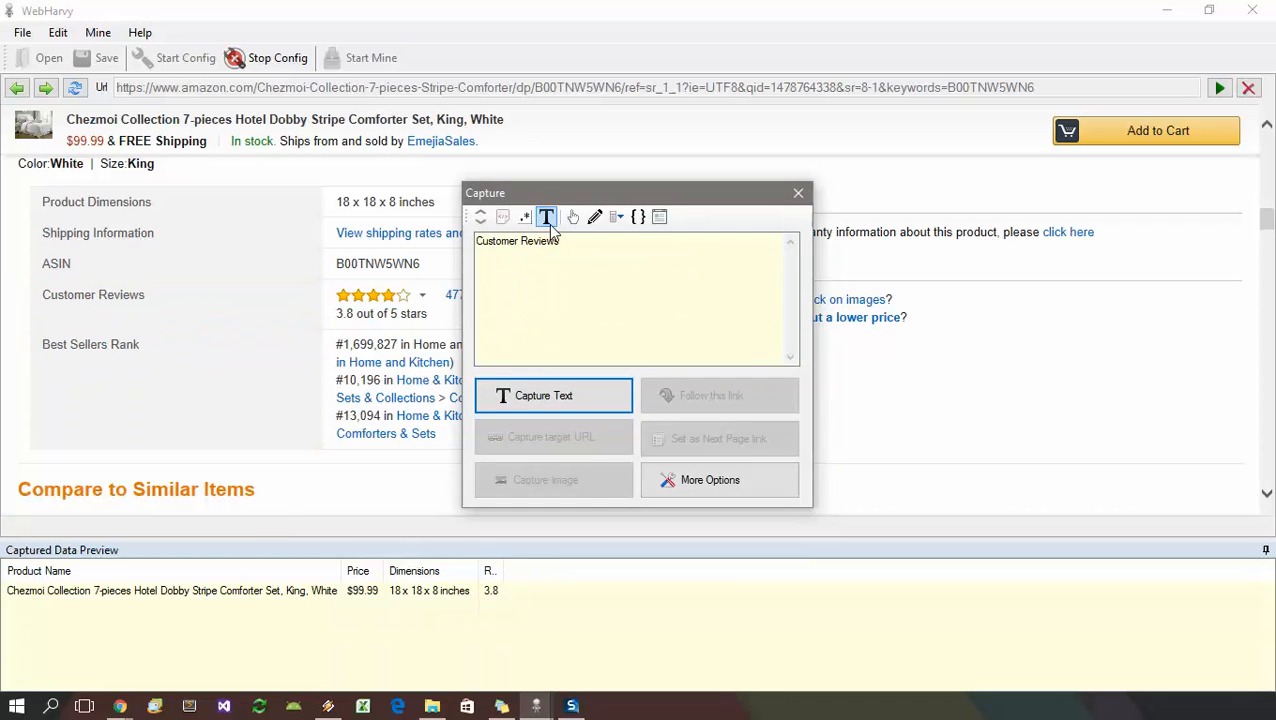
left_click(552, 396)
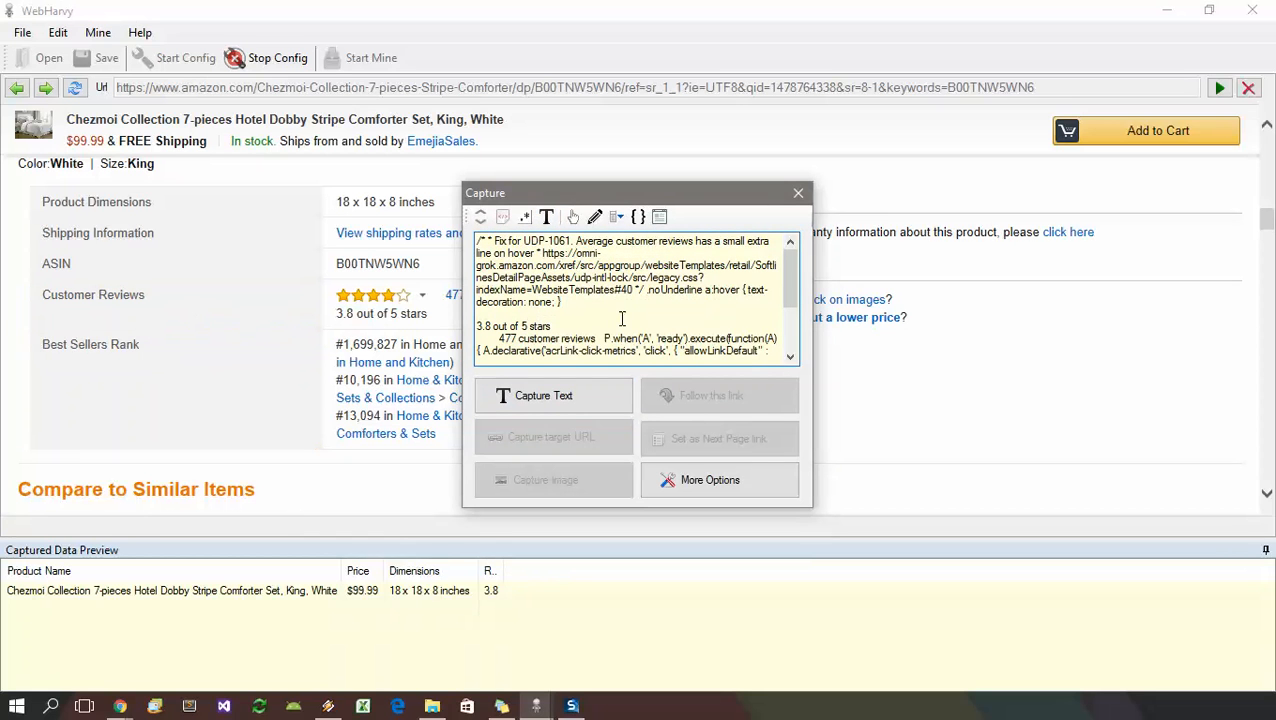
double_click(504, 338)
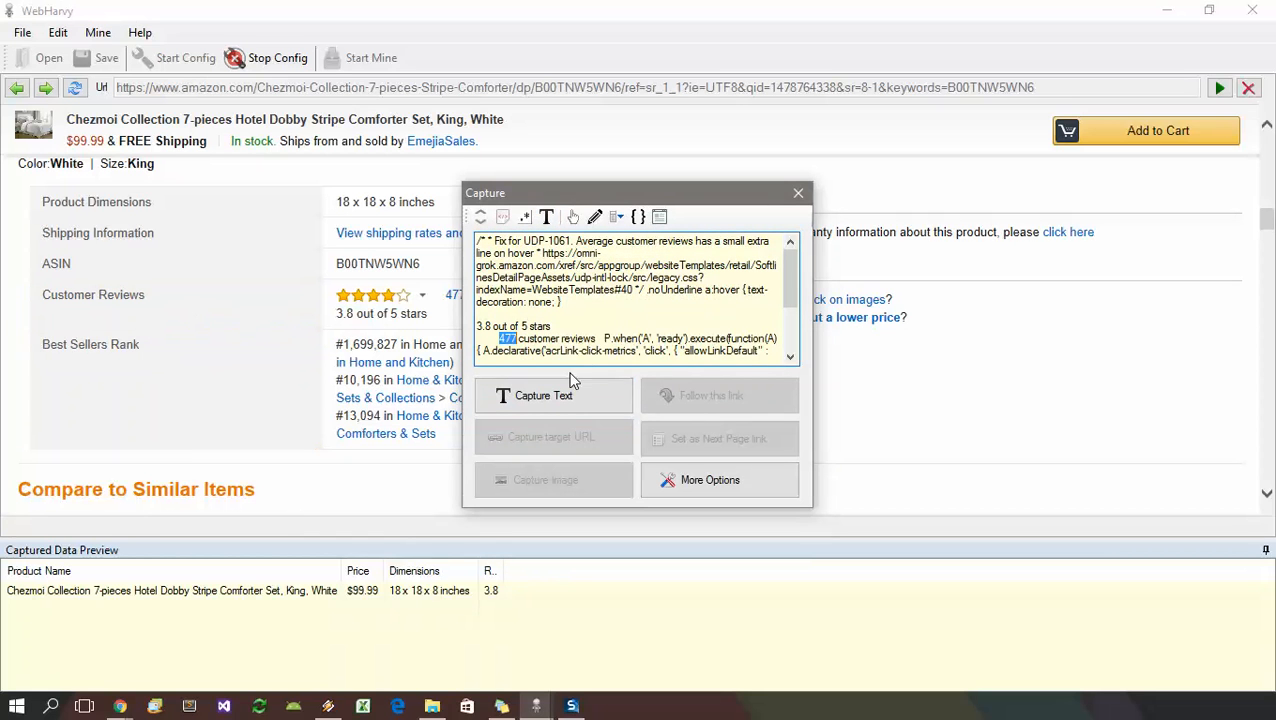
left_click(544, 396)
type("Reviews")
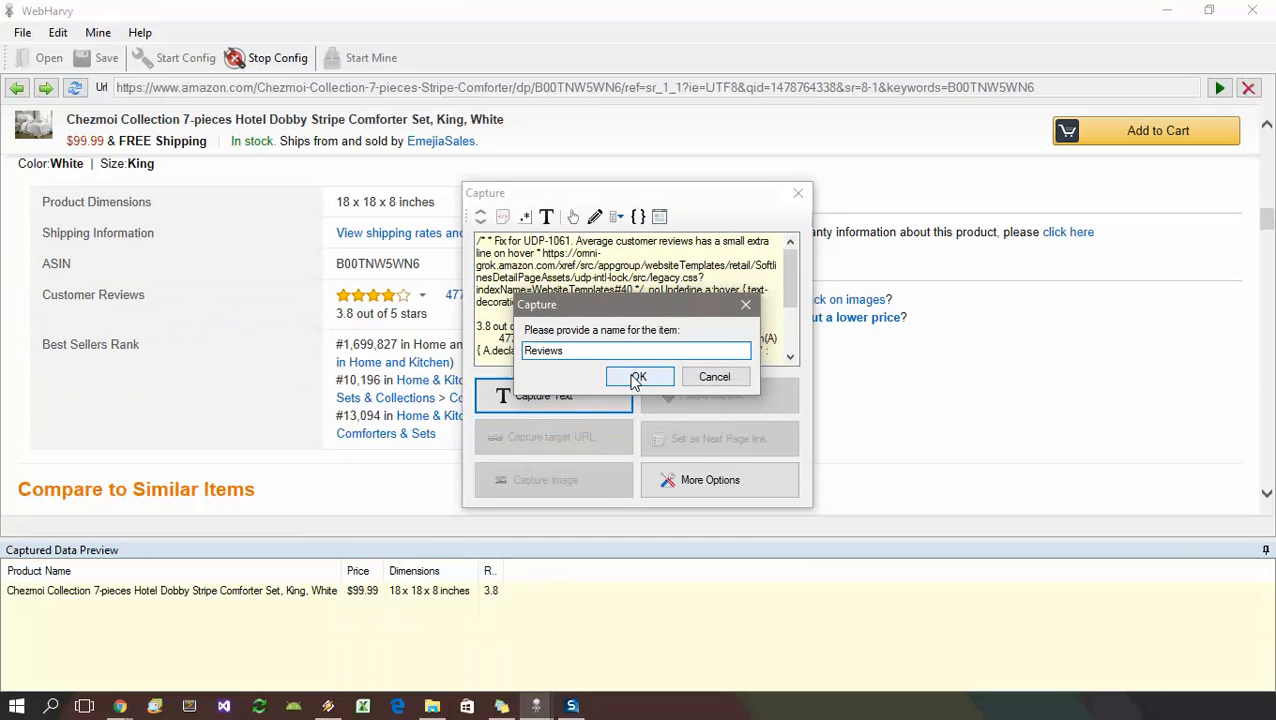
left_click(638, 376)
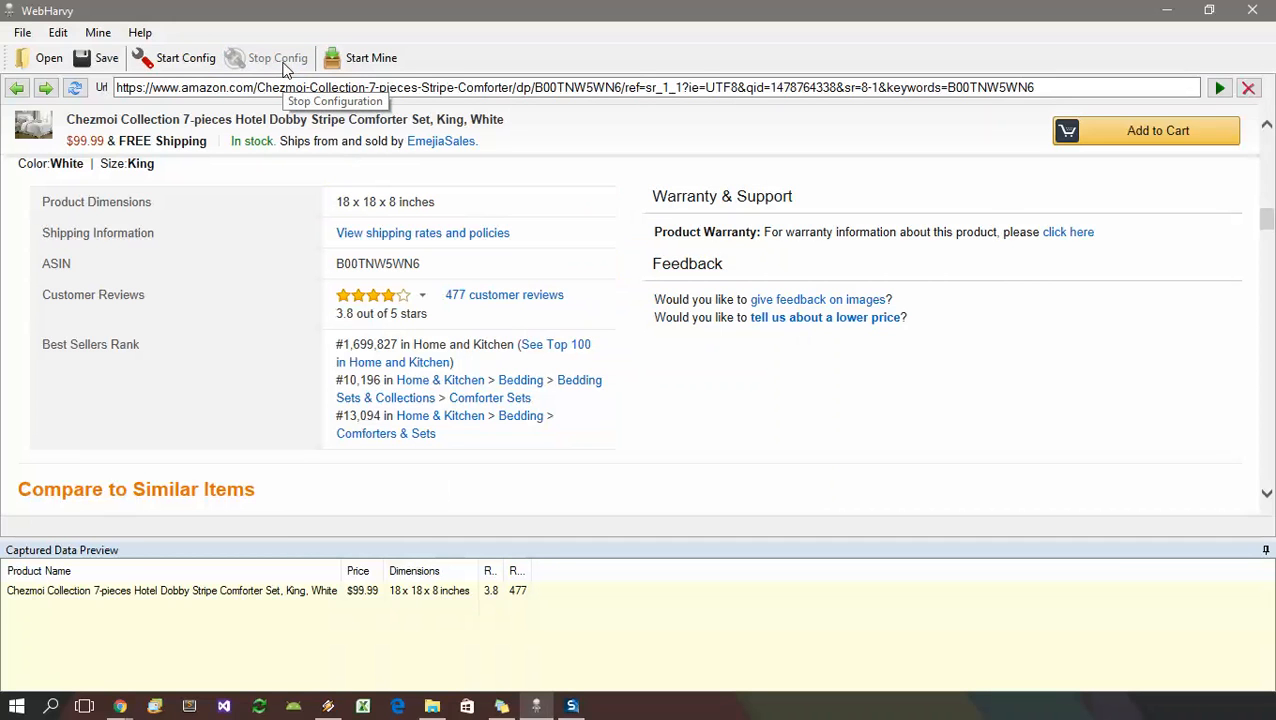
In Settings > Category/Keyword, enable keyword tagging with the column named Keyword and apply.
left_click(56, 32)
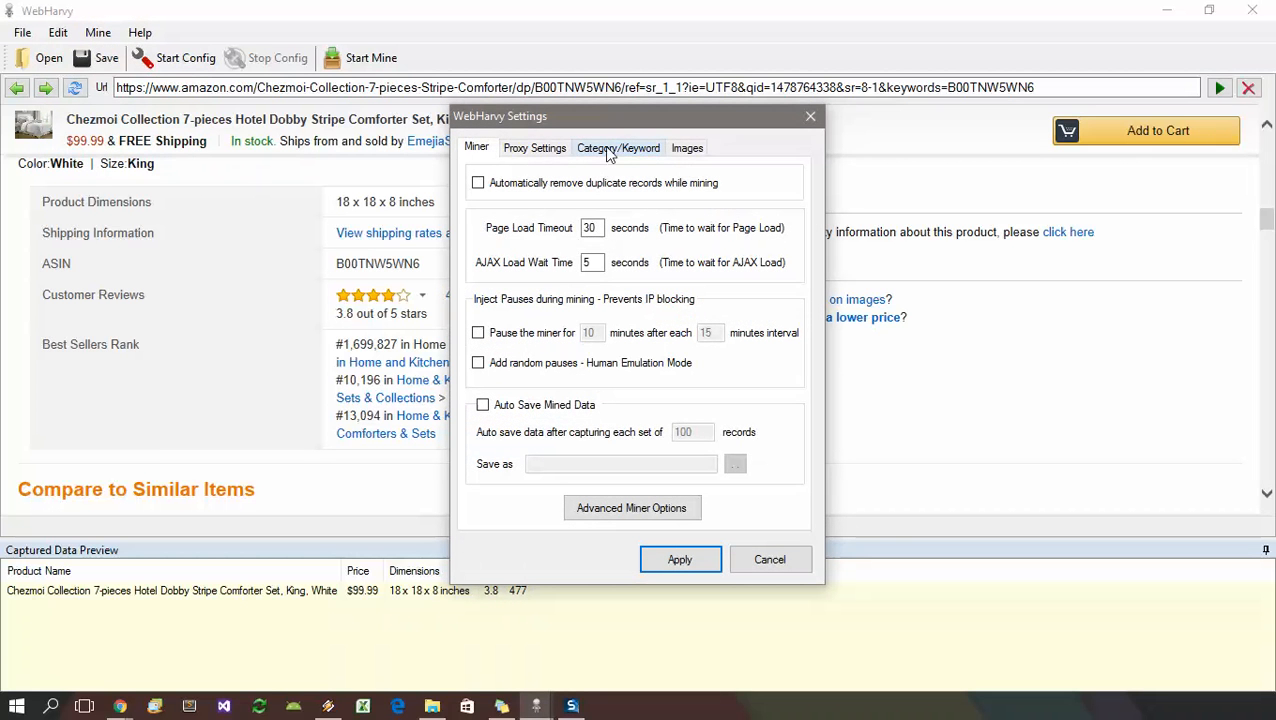
left_click(618, 148)
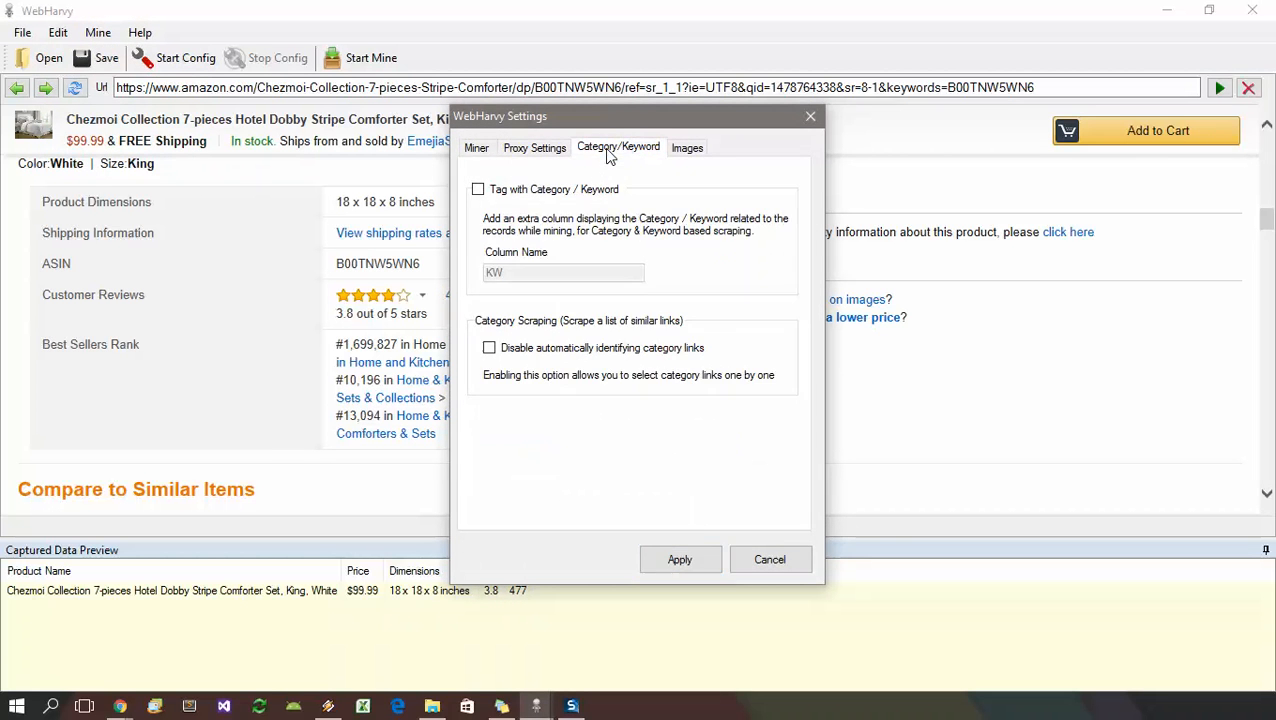
mouse_move(538, 206)
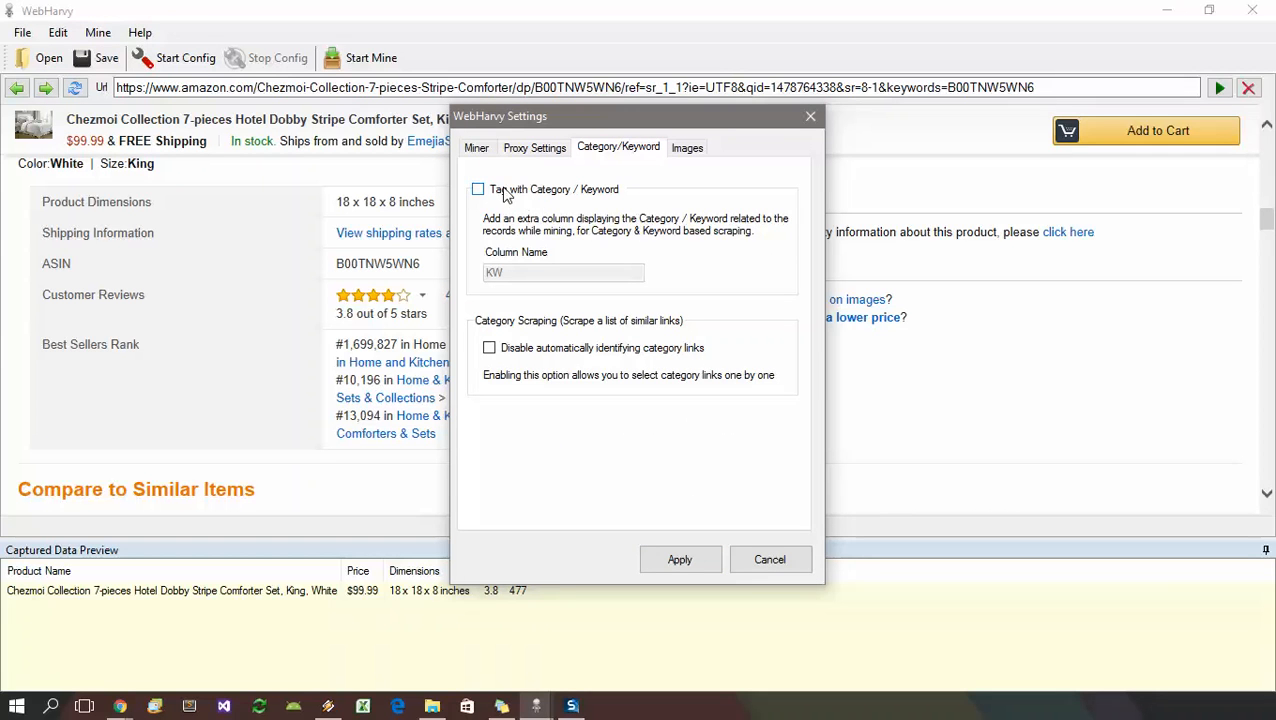
left_click(478, 188)
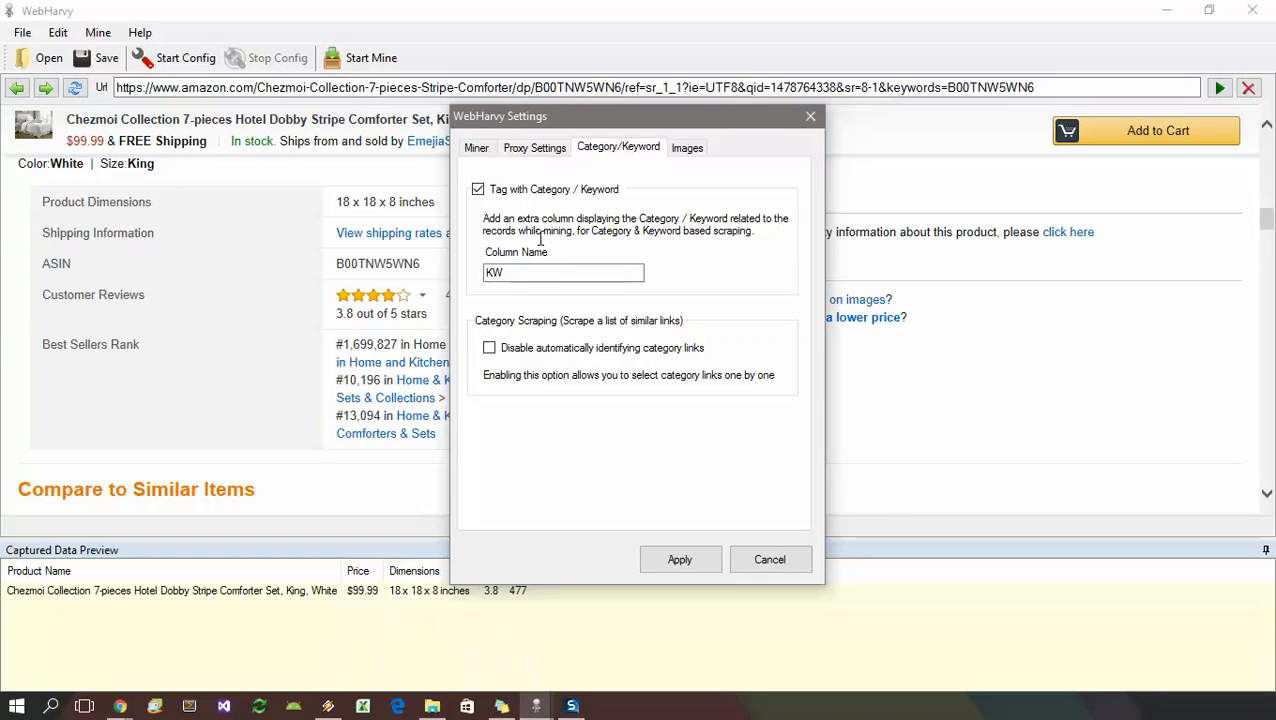
triple_click(564, 272)
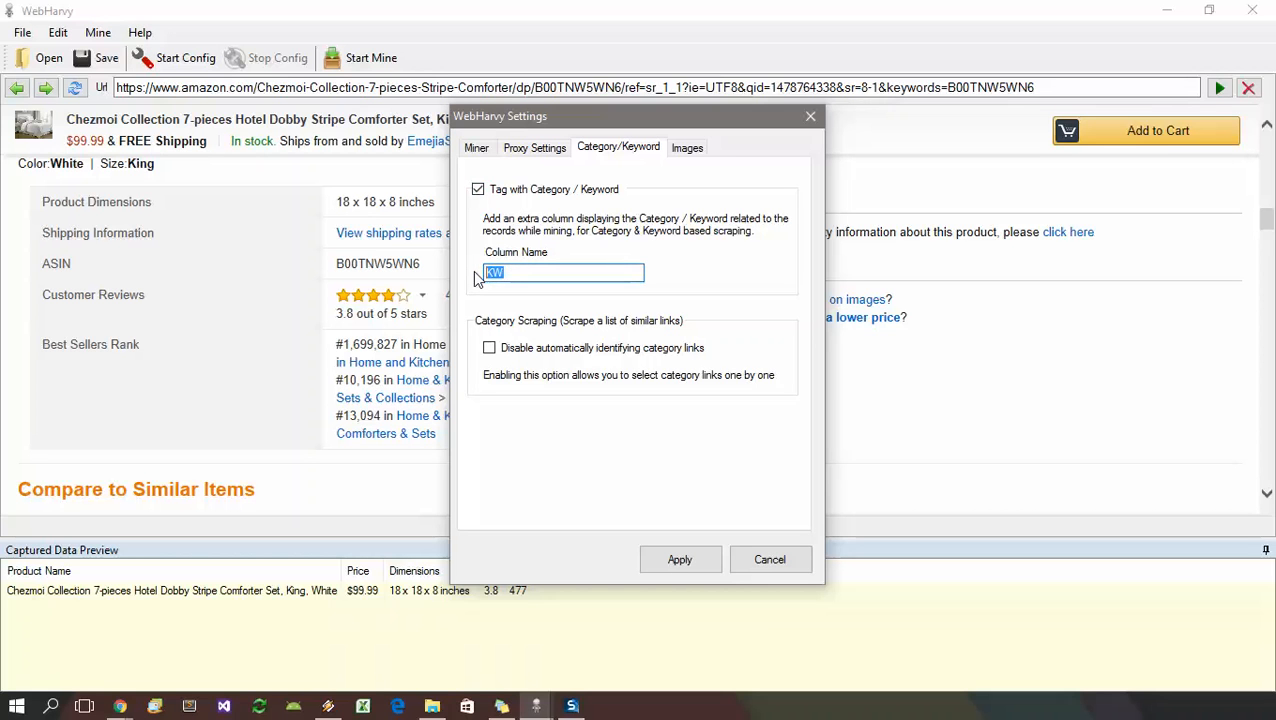
type("Keyword")
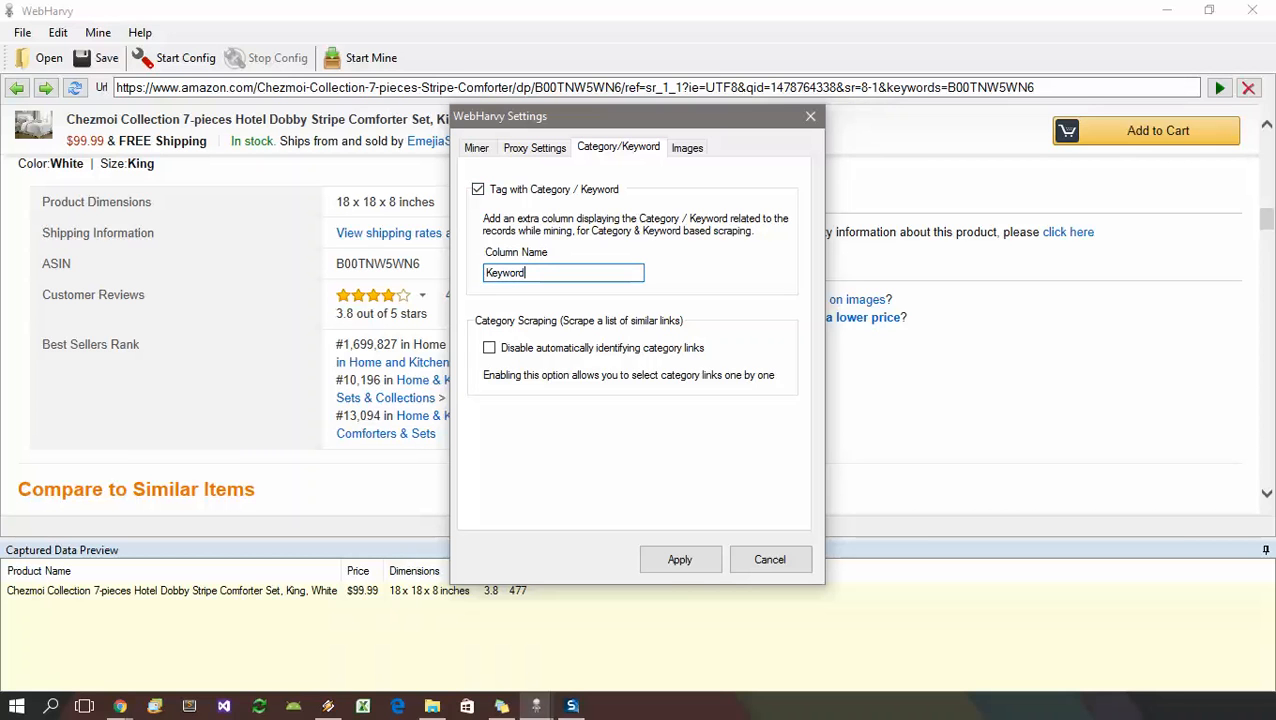
left_click(680, 560)
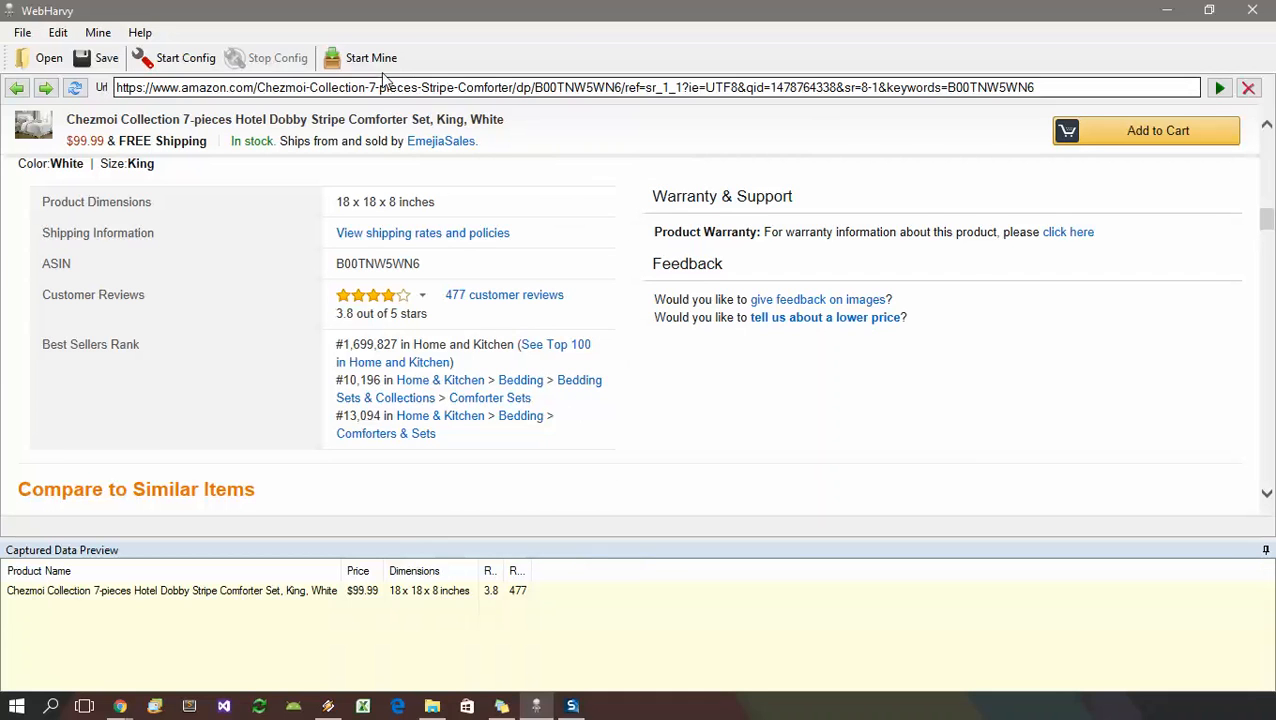
Launch the WebHarvy Miner and start mining the product pages.
left_click(372, 56)
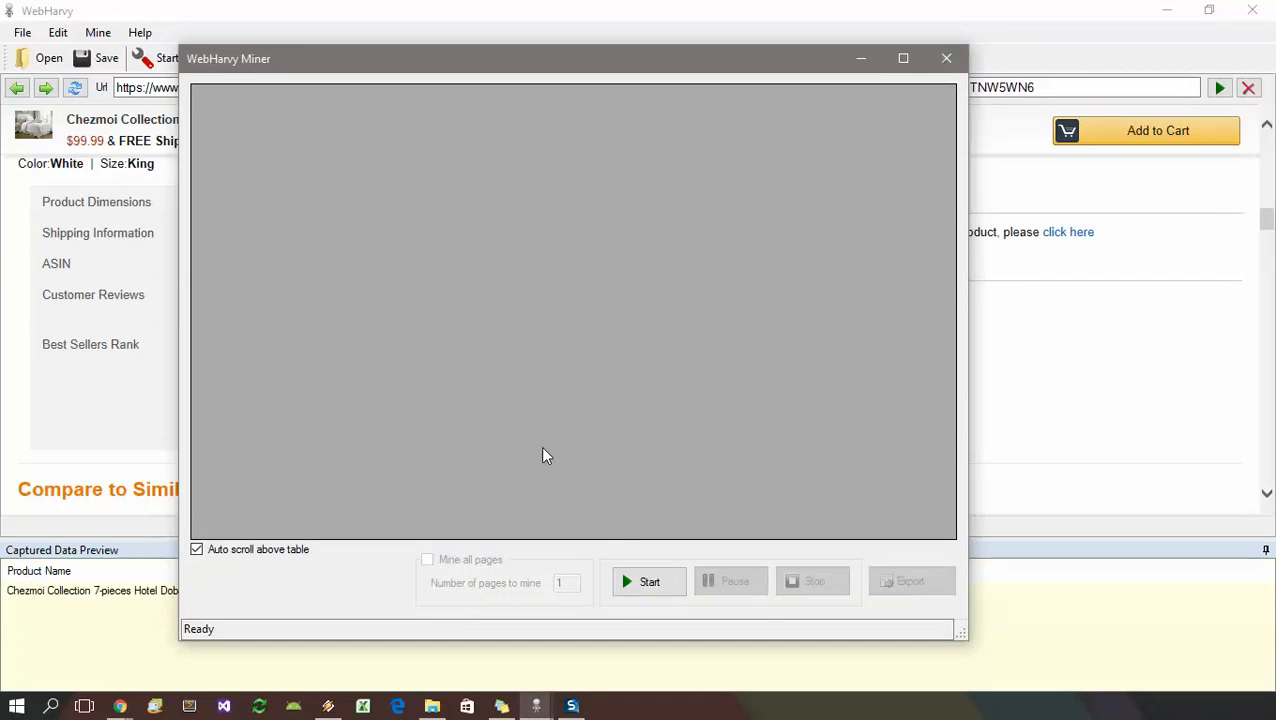
left_click(648, 580)
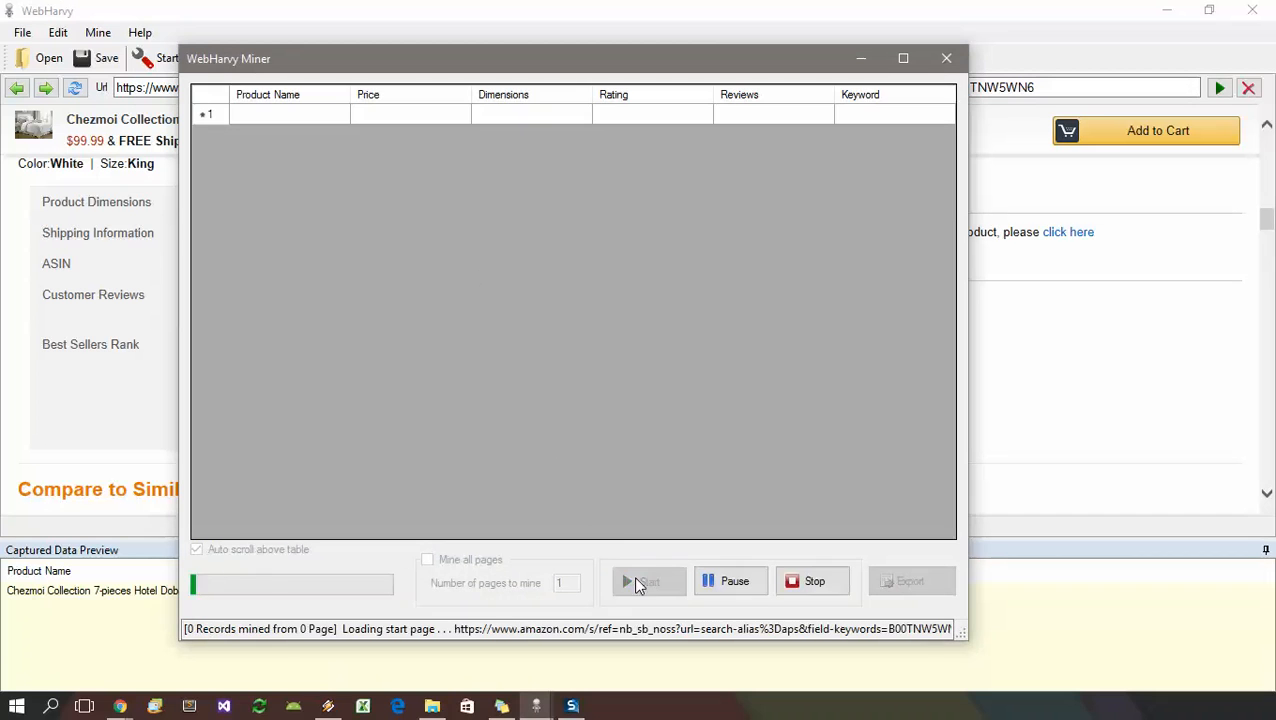